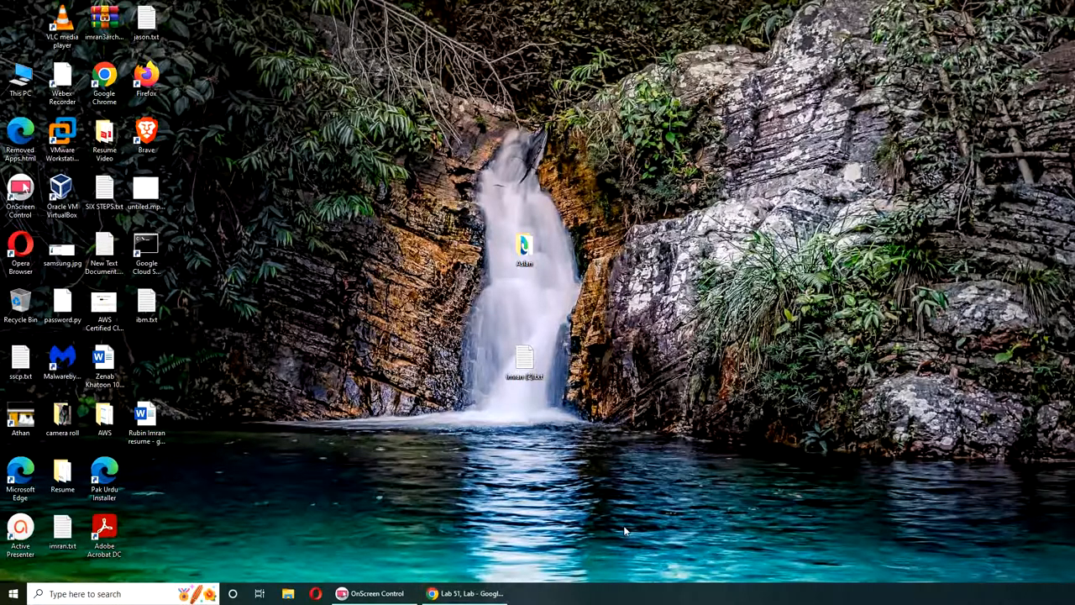
mouse_move(553, 561)
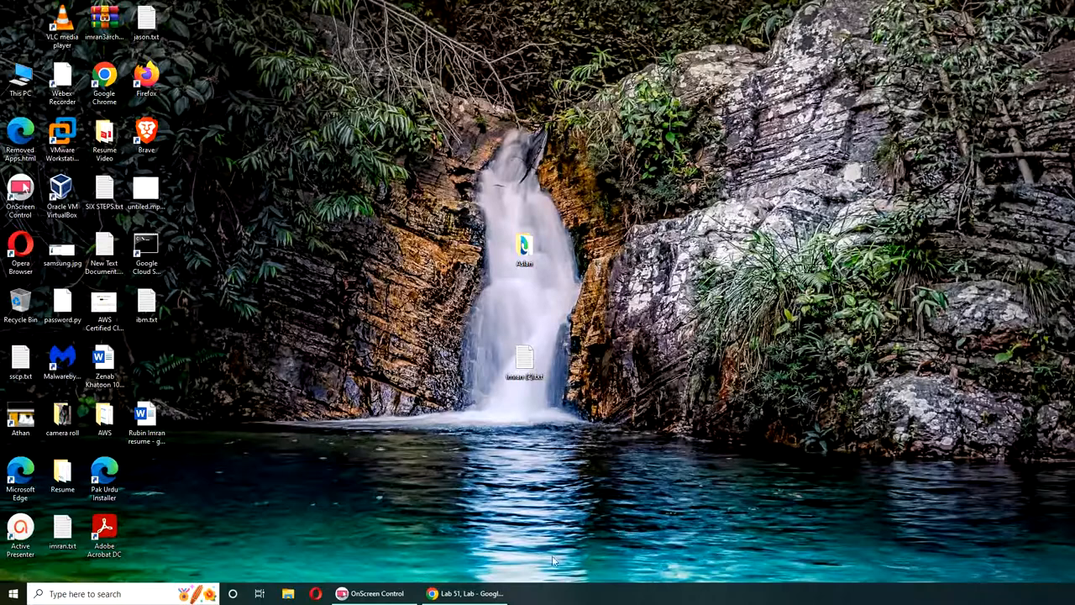
Restore the 'Defending Against a Buffer Overflow Attack' lab page from the Chrome taskbar button.
click(471, 594)
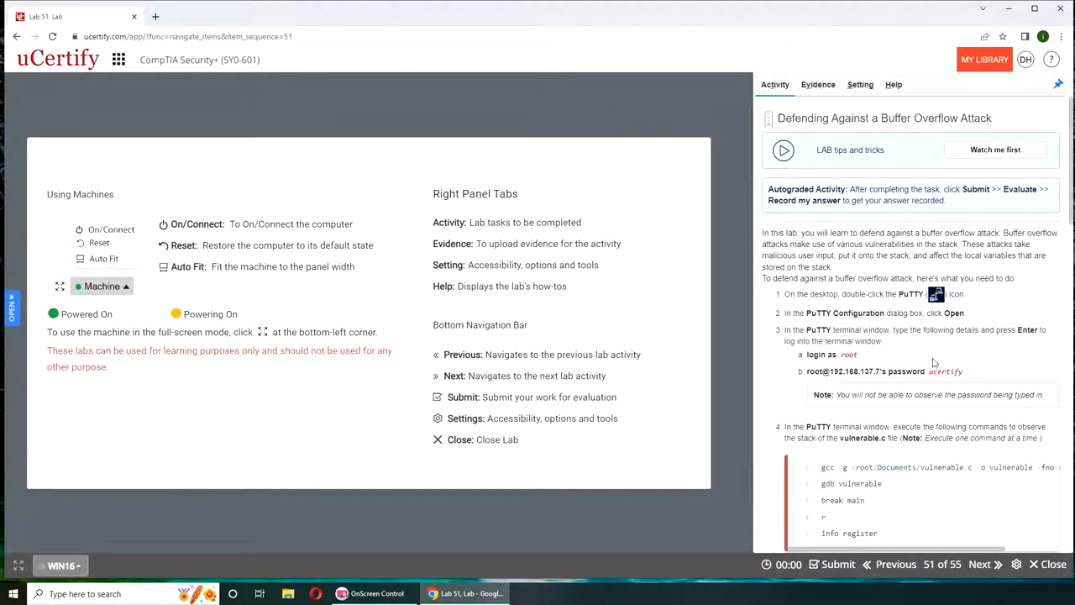
Scroll the Activity instructions down through step 15 on PuTTY login, gdb and attack commands.
scroll(down, 3)
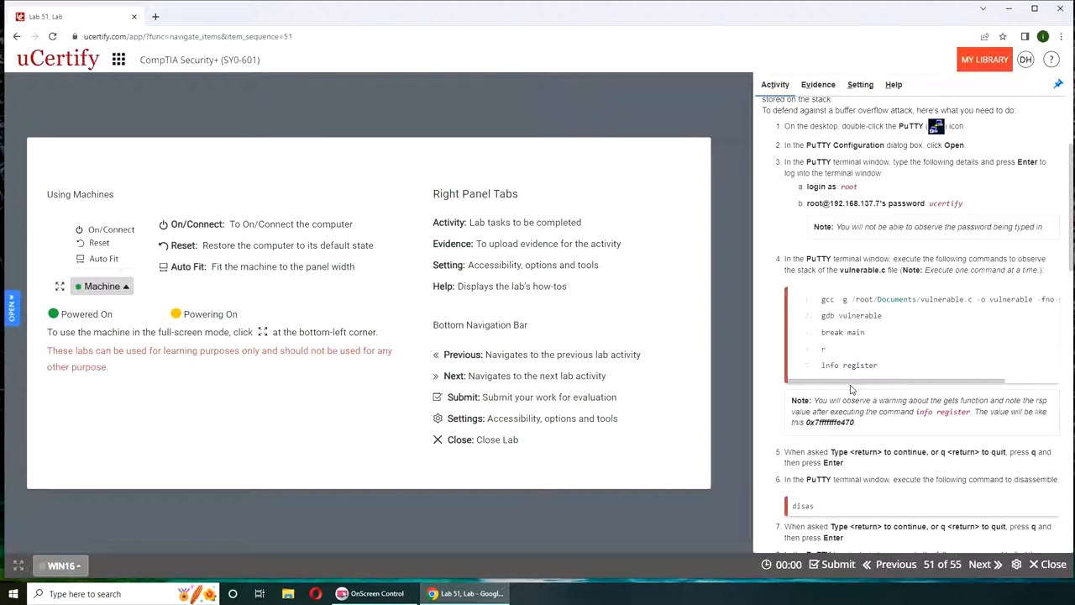
scroll(down, 3)
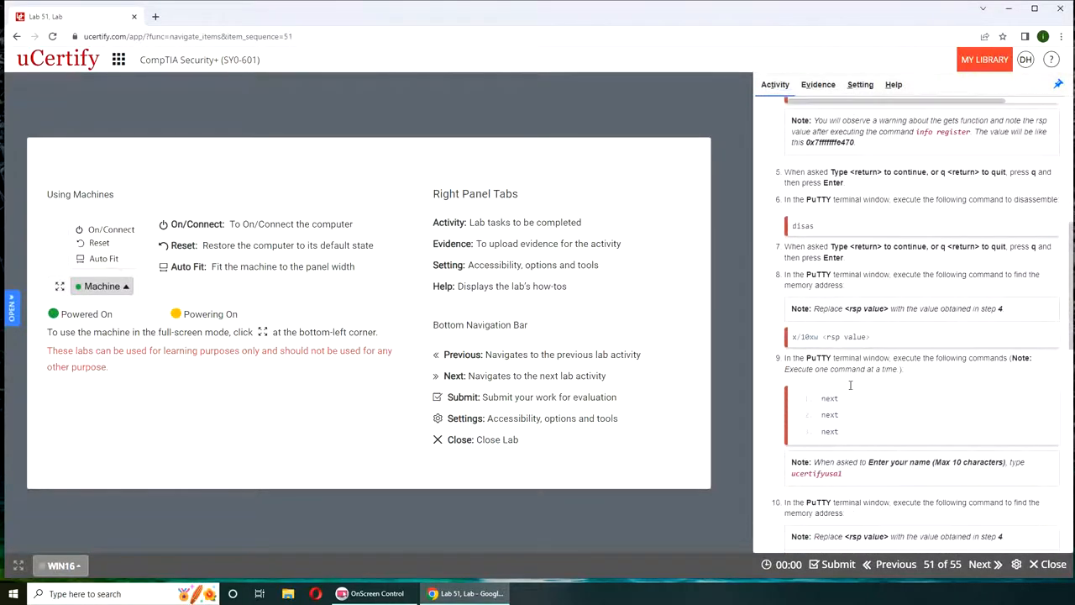
scroll(down, 3)
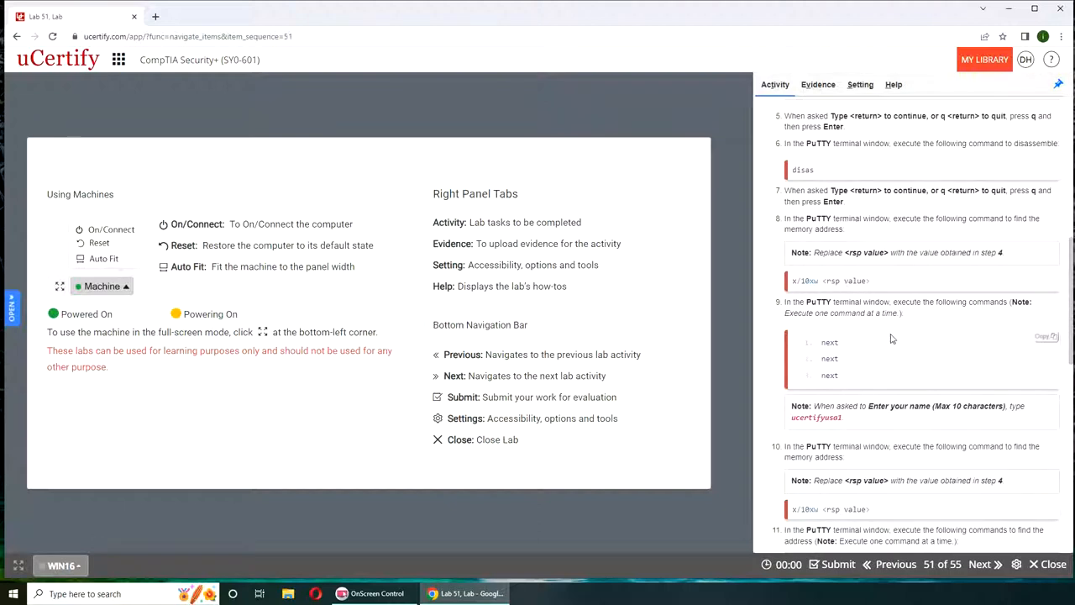
scroll(down, 3)
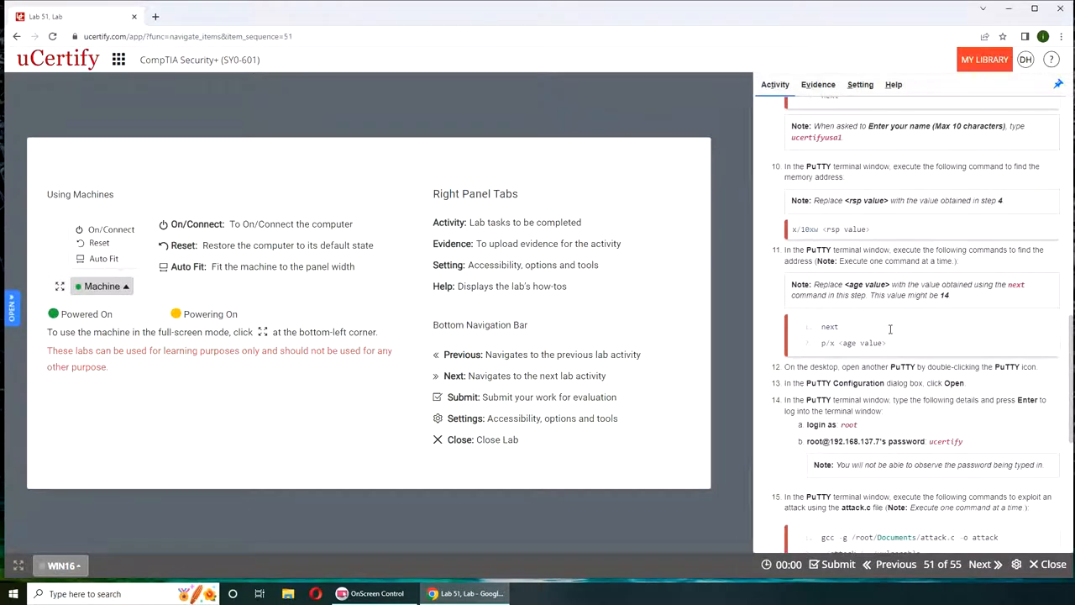
mouse_move(838, 492)
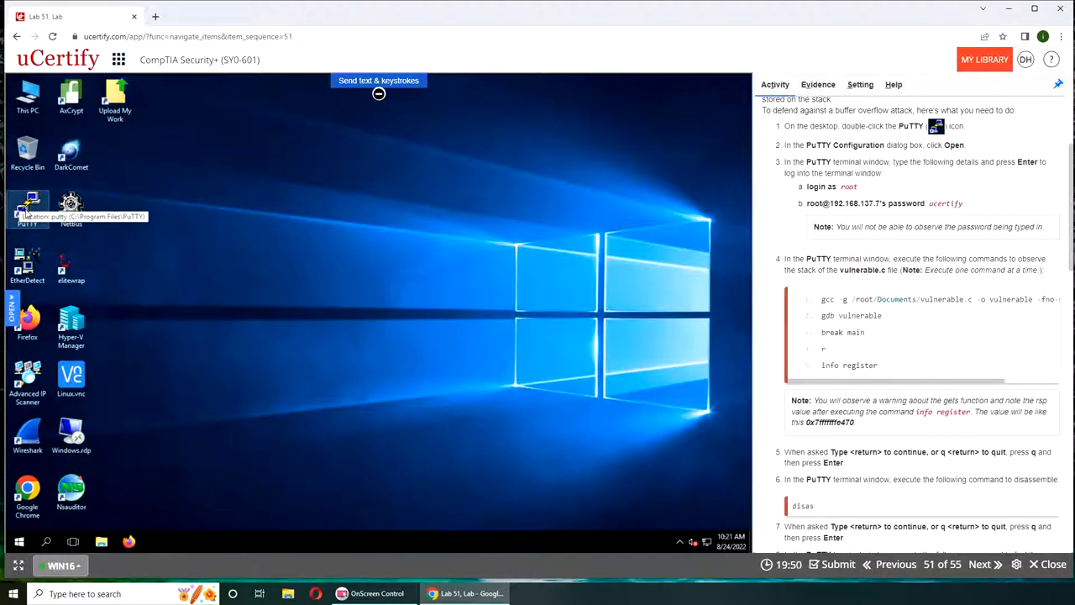
Launch PuTTY and open the SSH session to 192.168.137.7, logging in as root.
double_click(27, 204)
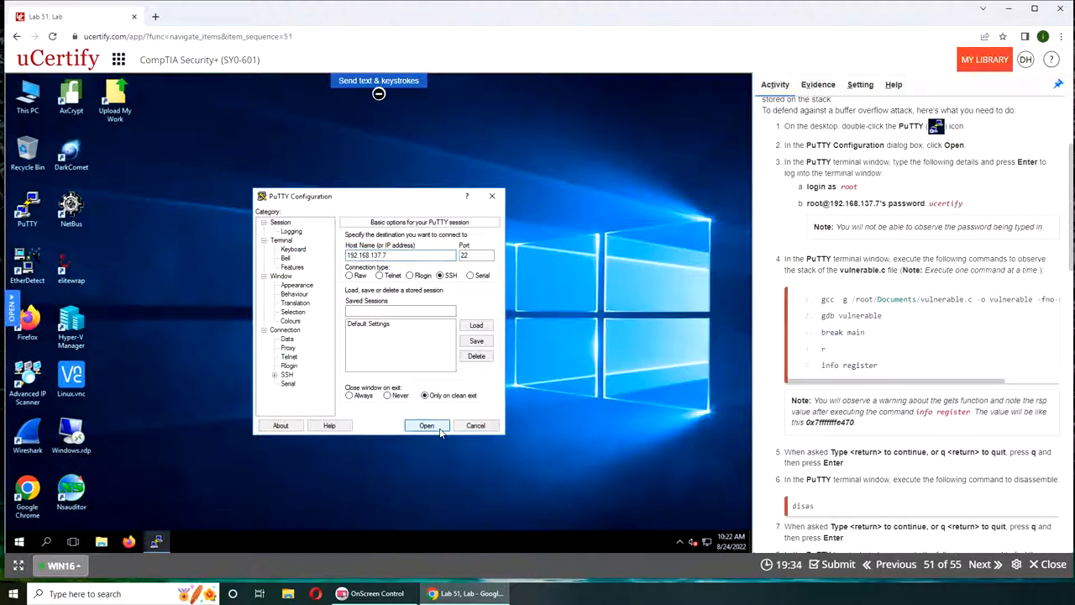
click(427, 425)
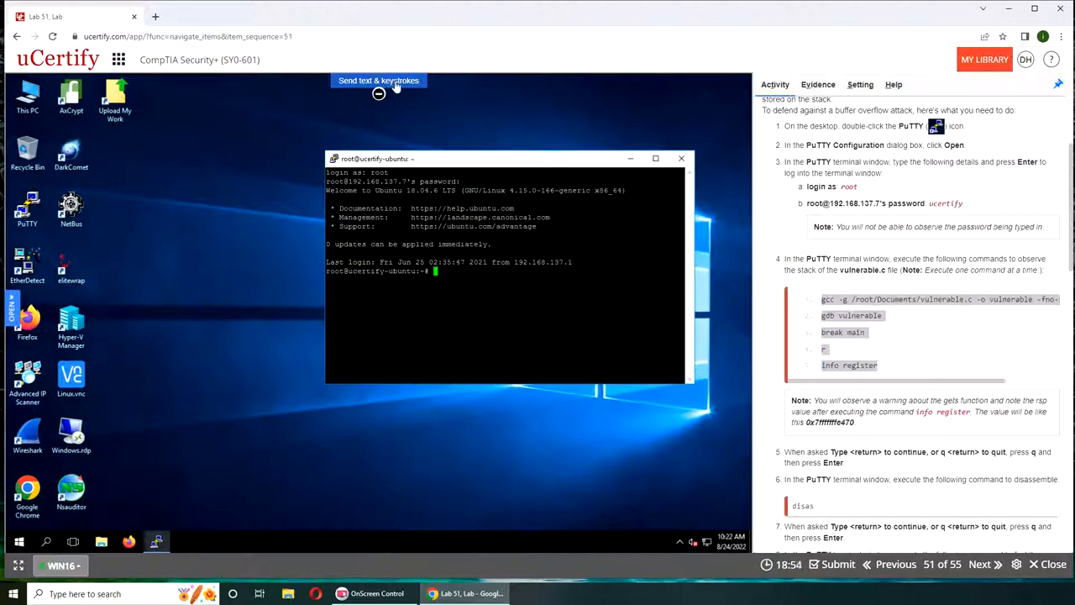
Send the gcc, gdb vulnerable, break main and r commands, then enter info register.
click(378, 80)
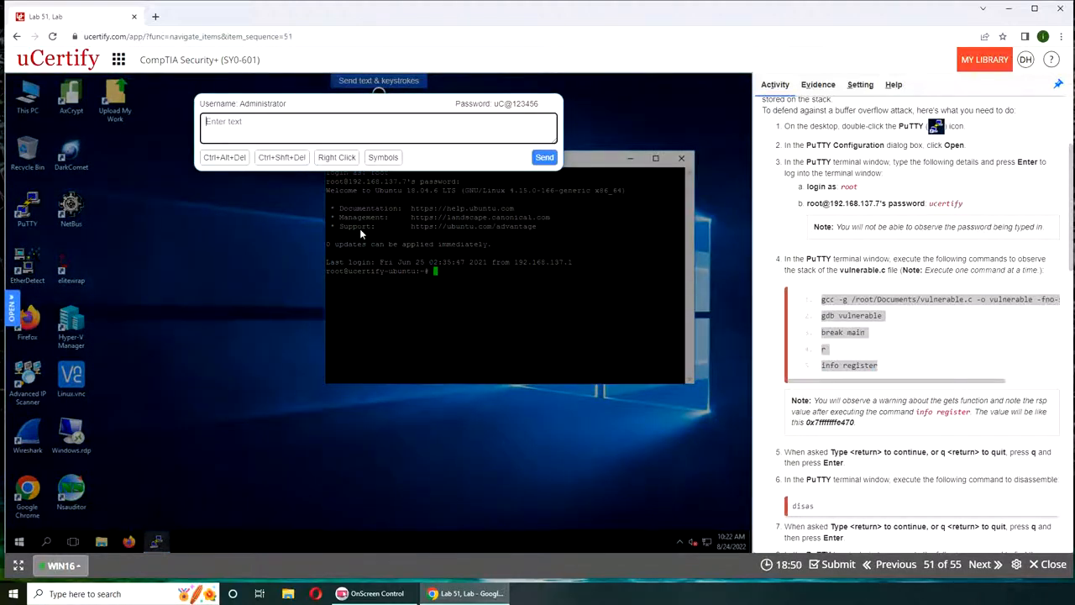
click(544, 157)
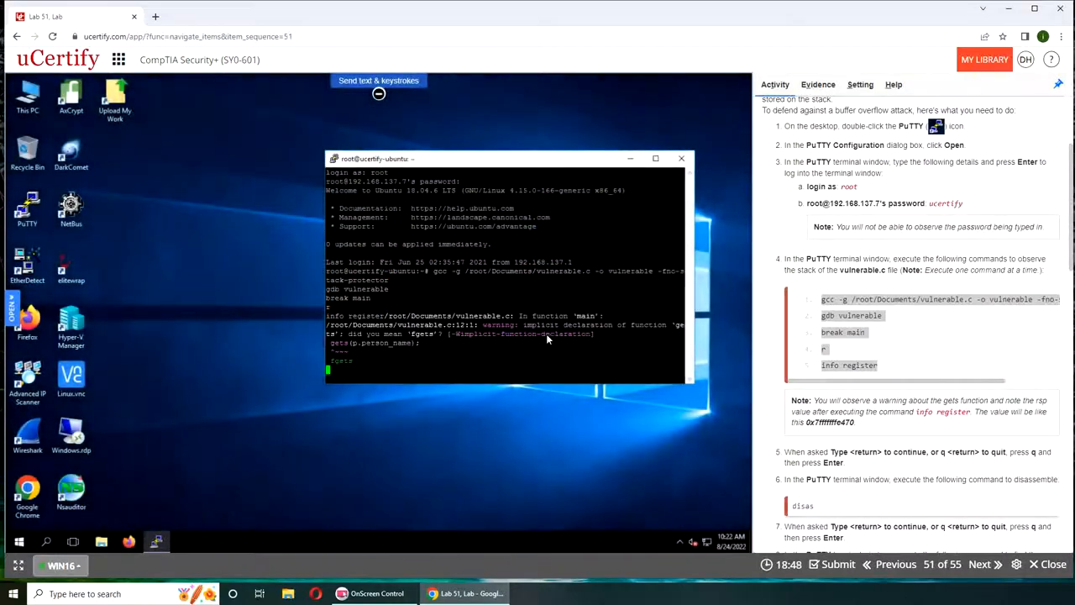
text(info registerq)
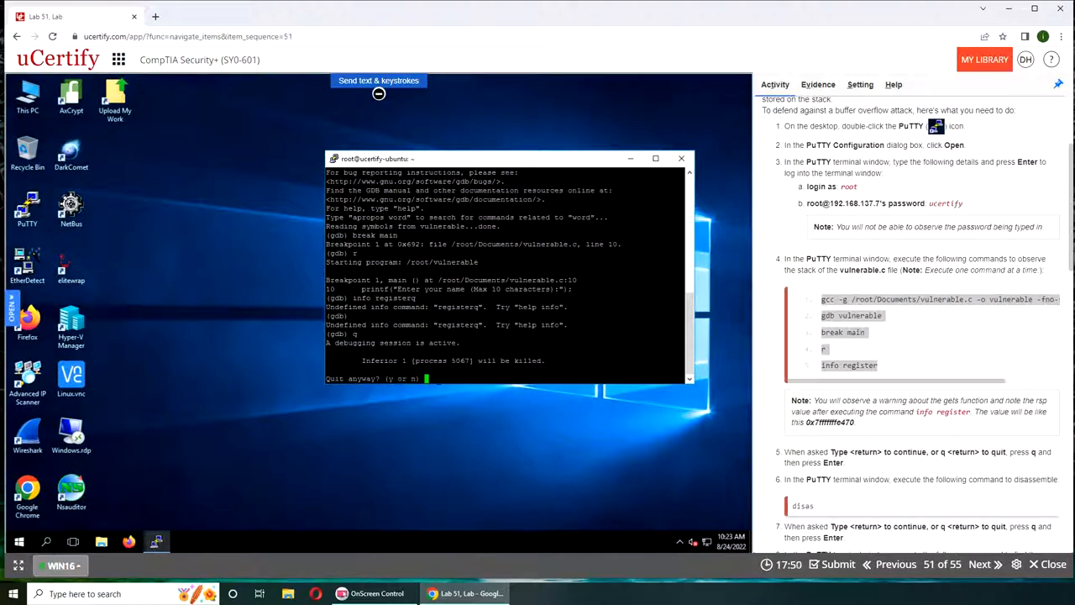
Quit gdb with y and recompile vulnerable.c using -fno-stack-protector.
text(y)
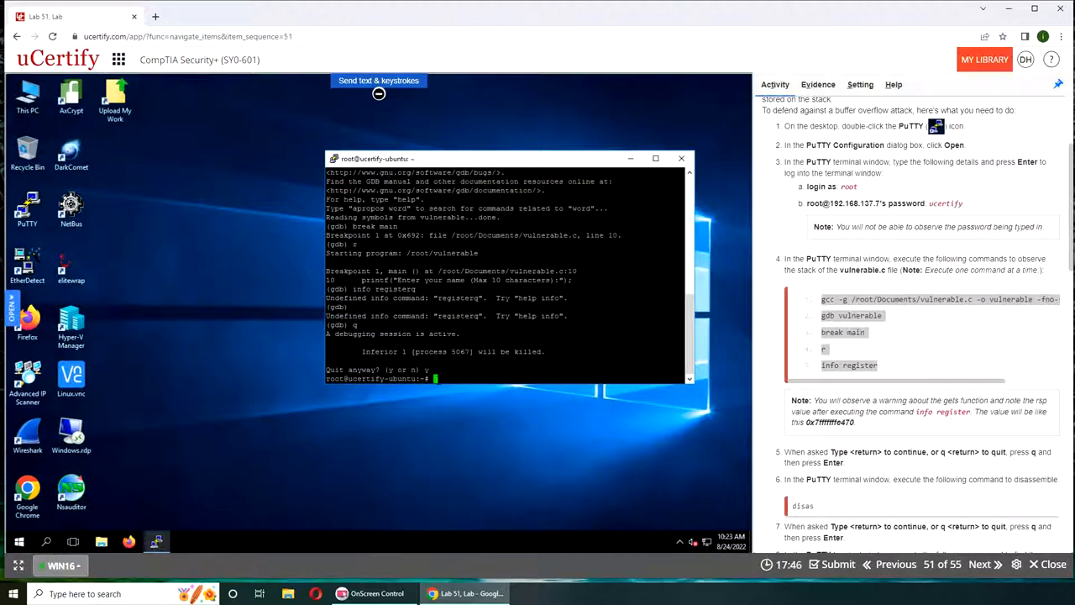
text(gcc -g /root/Documents/)
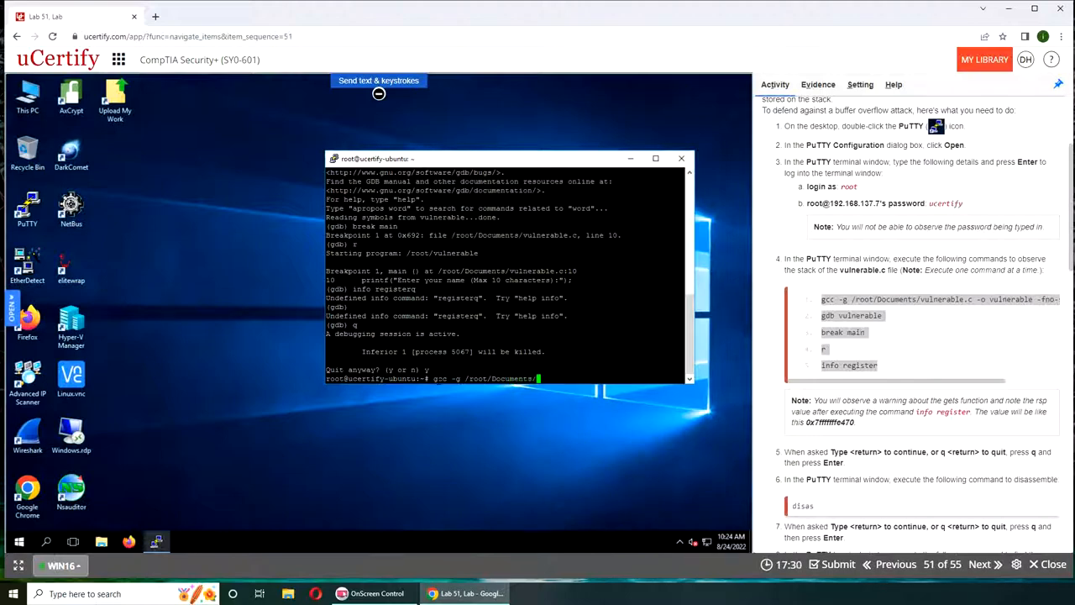
text(vulnerable.c -o)
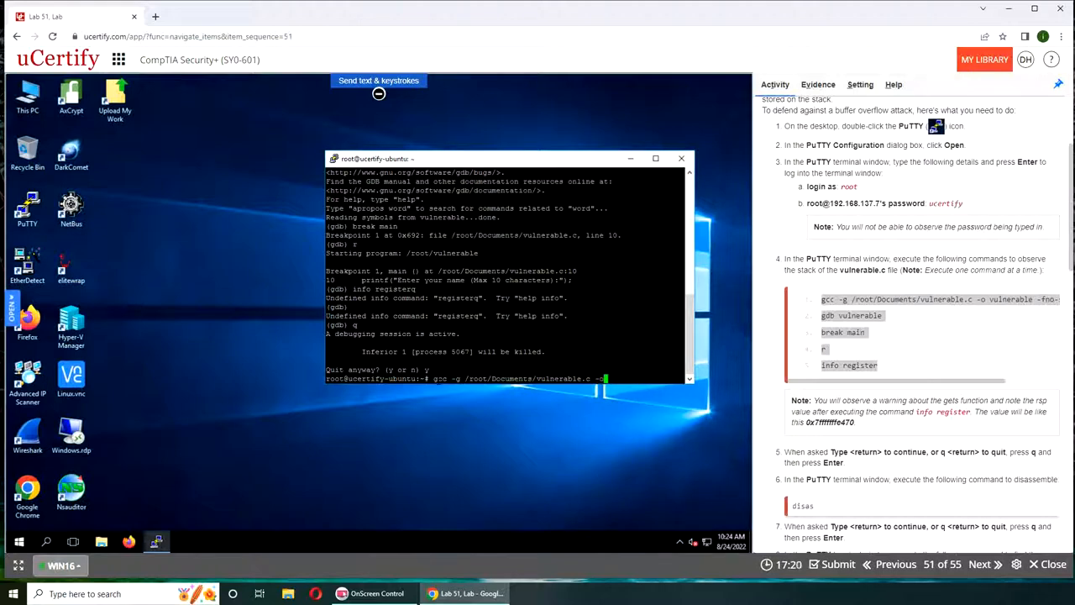
text(vulnerable -fno)
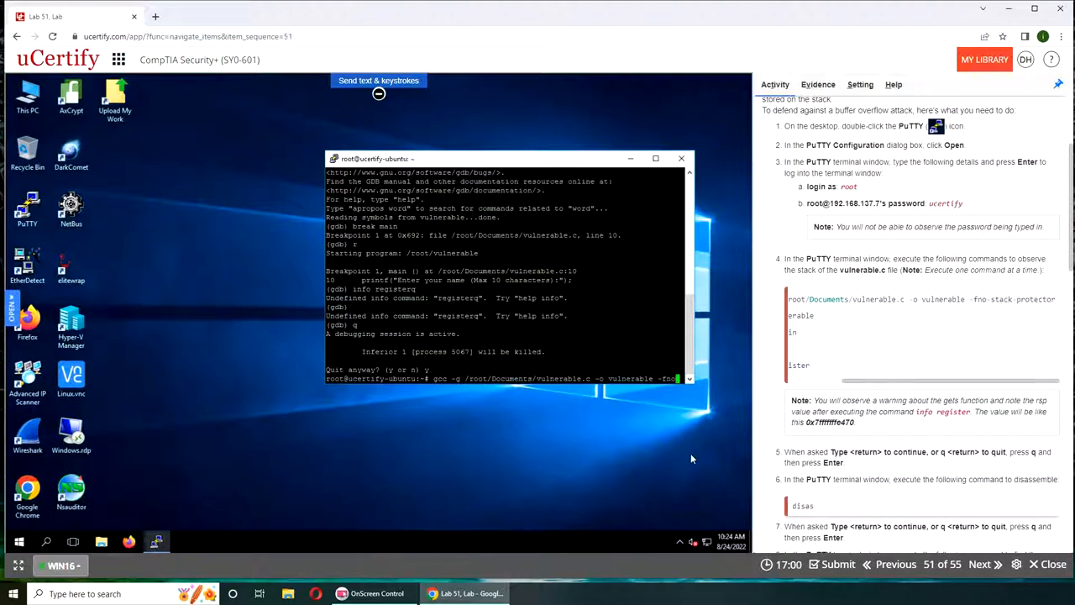
text(stack-protector)
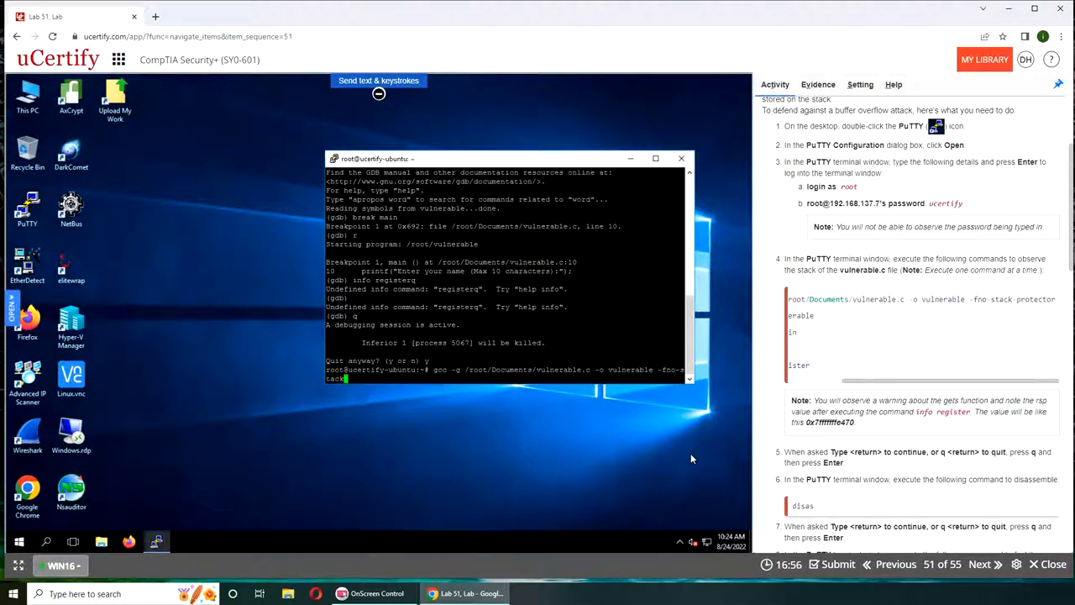
text(protector)
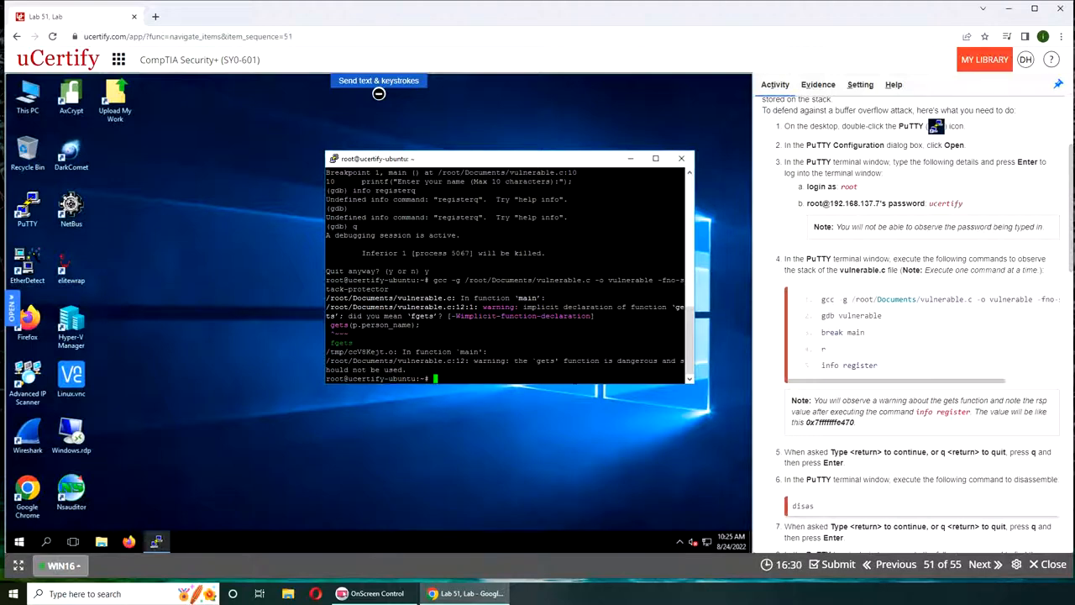
Run vulnerable in gdb to a main breakpoint and display the registers with info register.
text(gdb vulnerable)
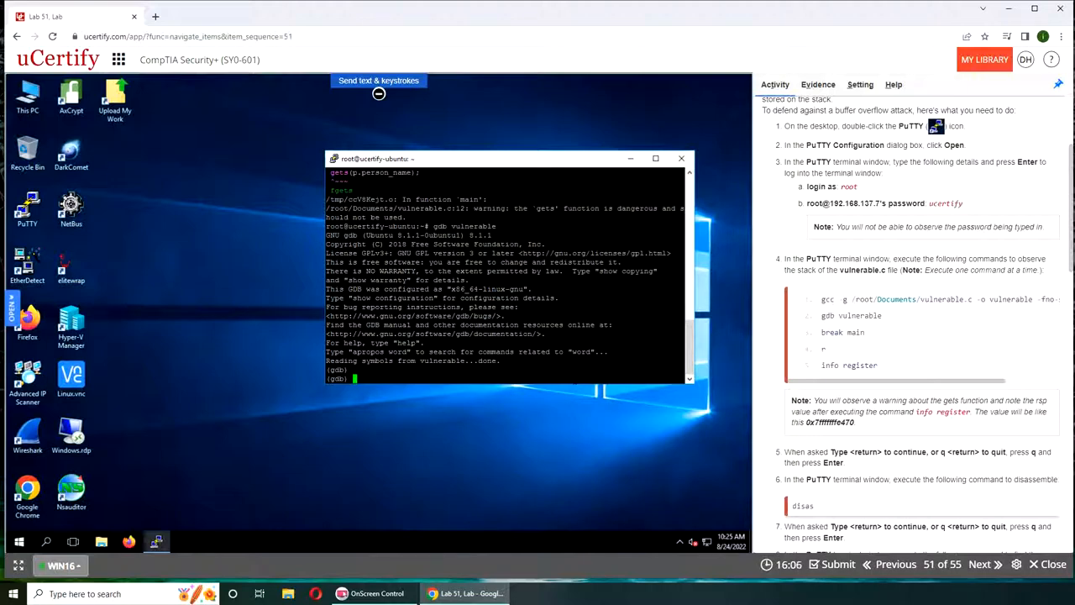
text(break)
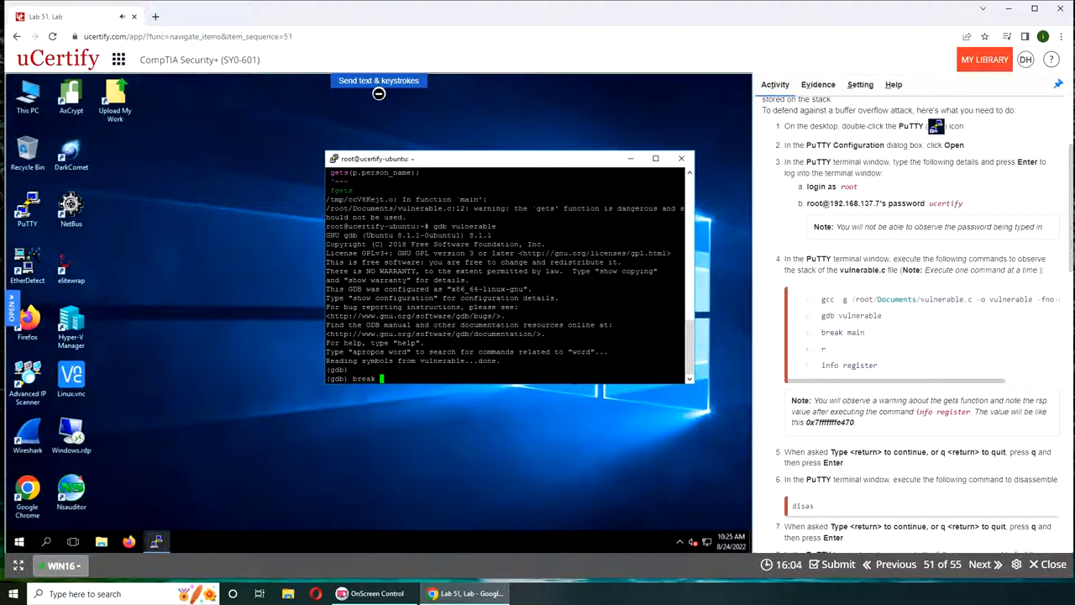
key(Return)
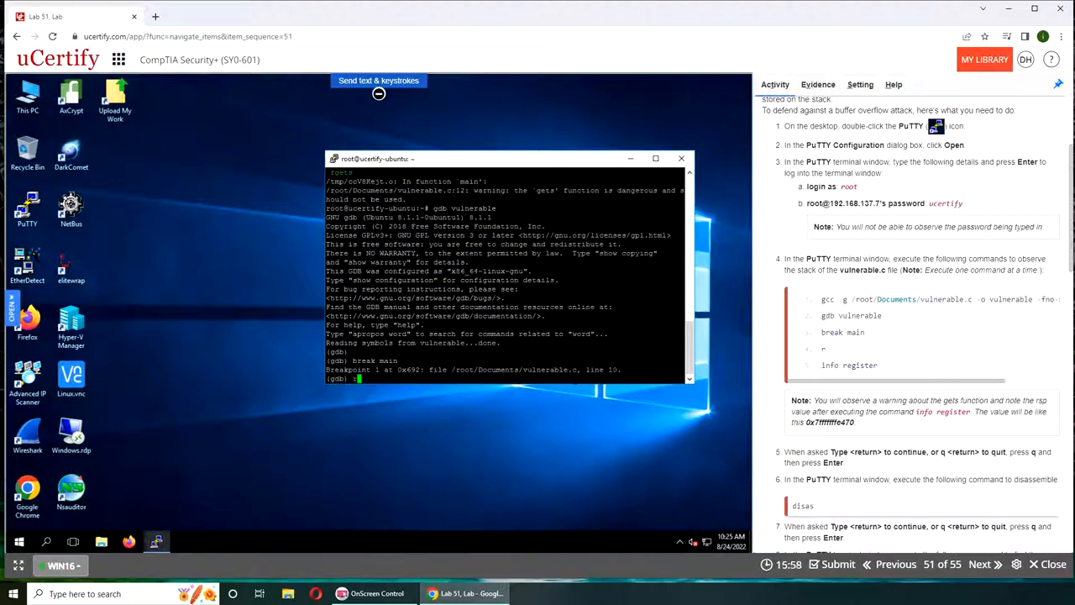
text(r)
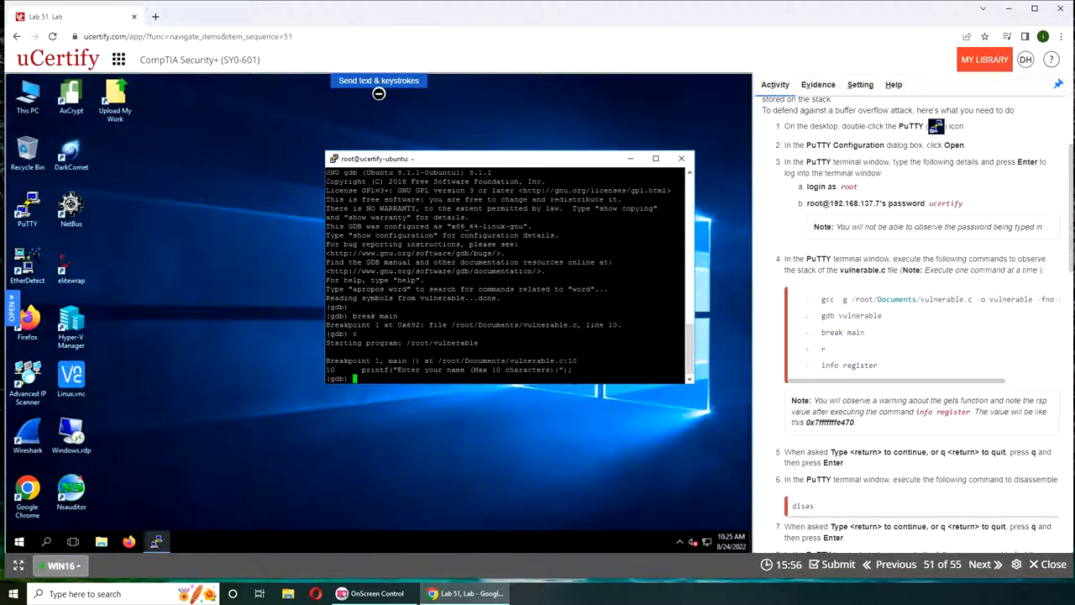
text(info)
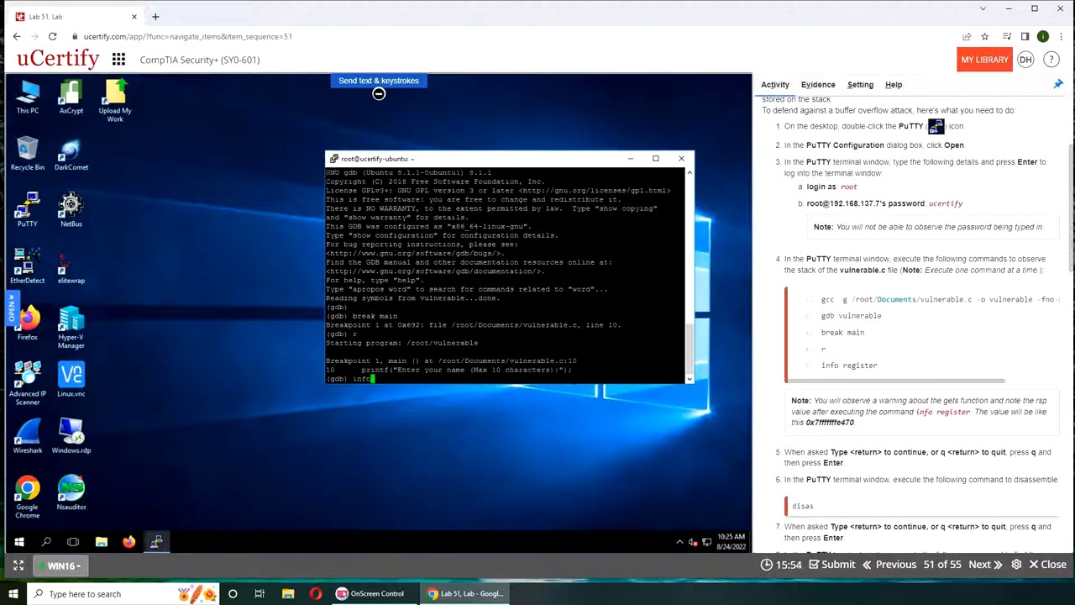
text(register)
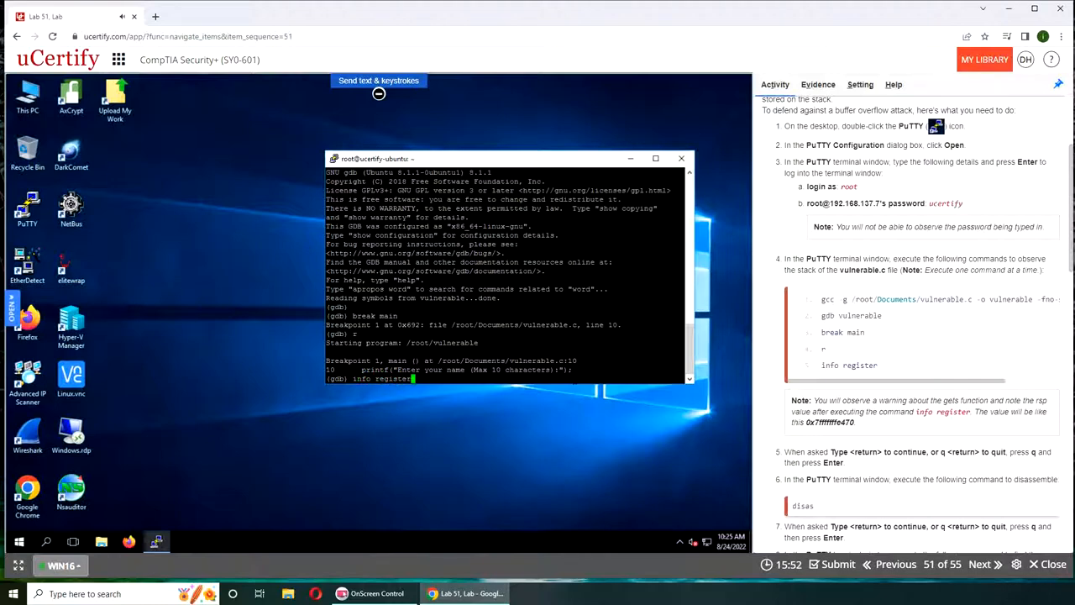
key(Return)
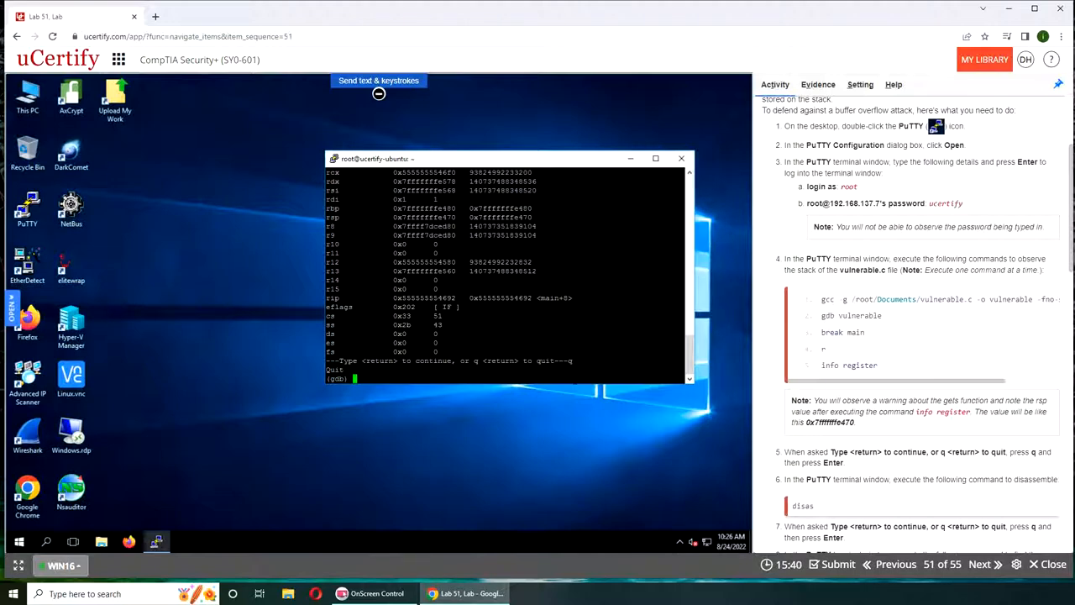
Answer n to returning from main and y to quit gdb, then scroll the instructions.
text(return)
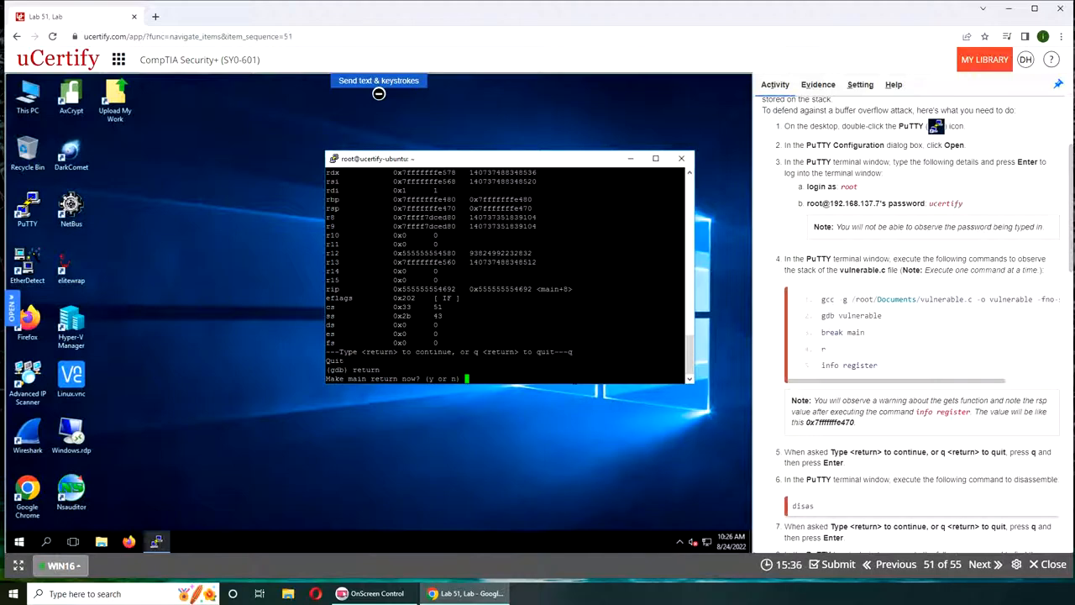
text(n)
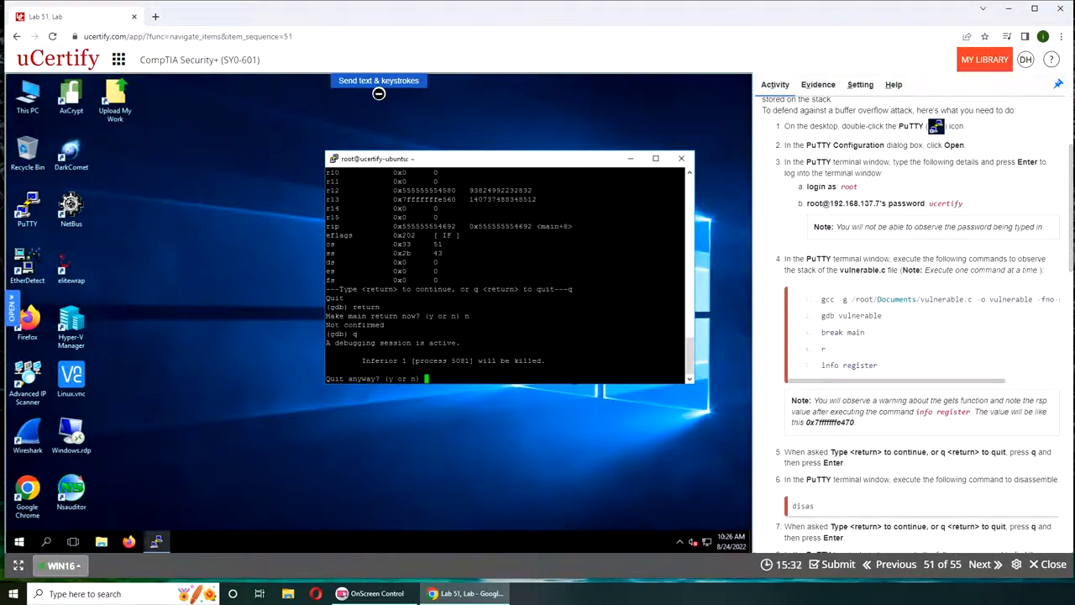
text(y)
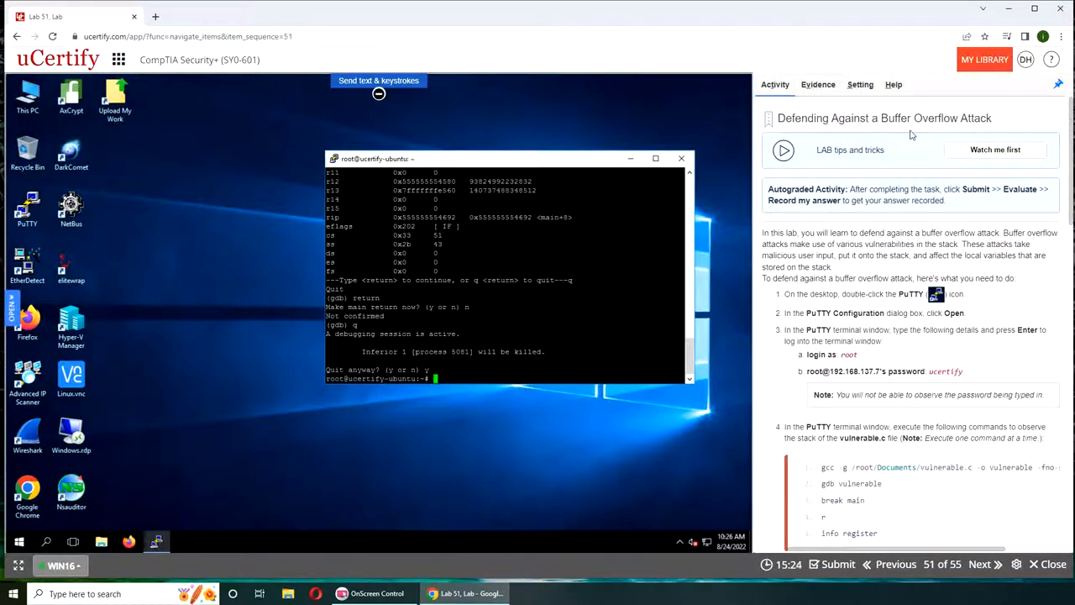
scroll(down, 3)
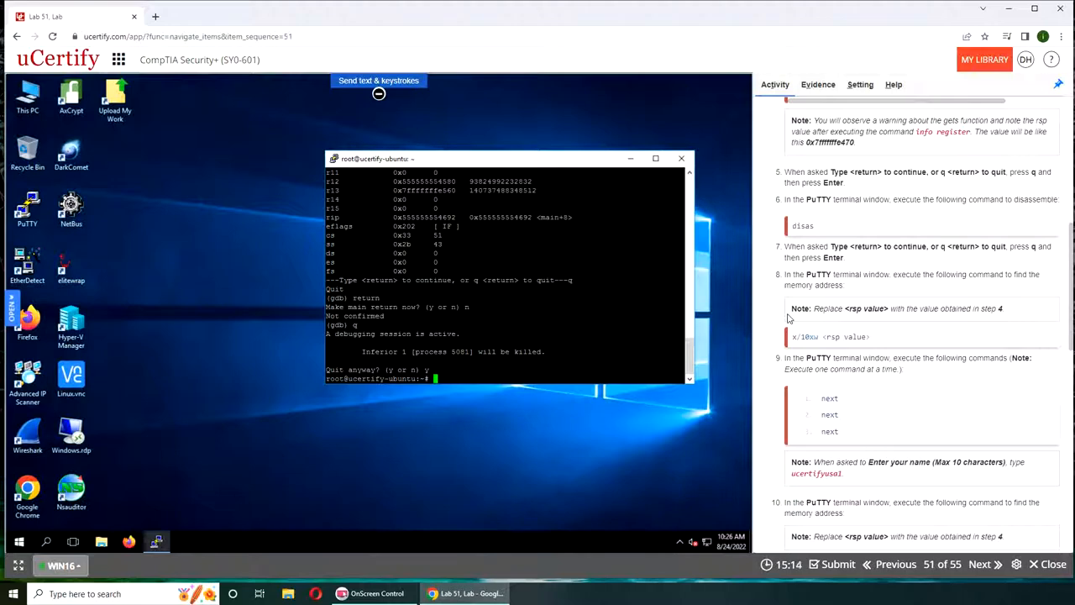
mouse_move(483, 373)
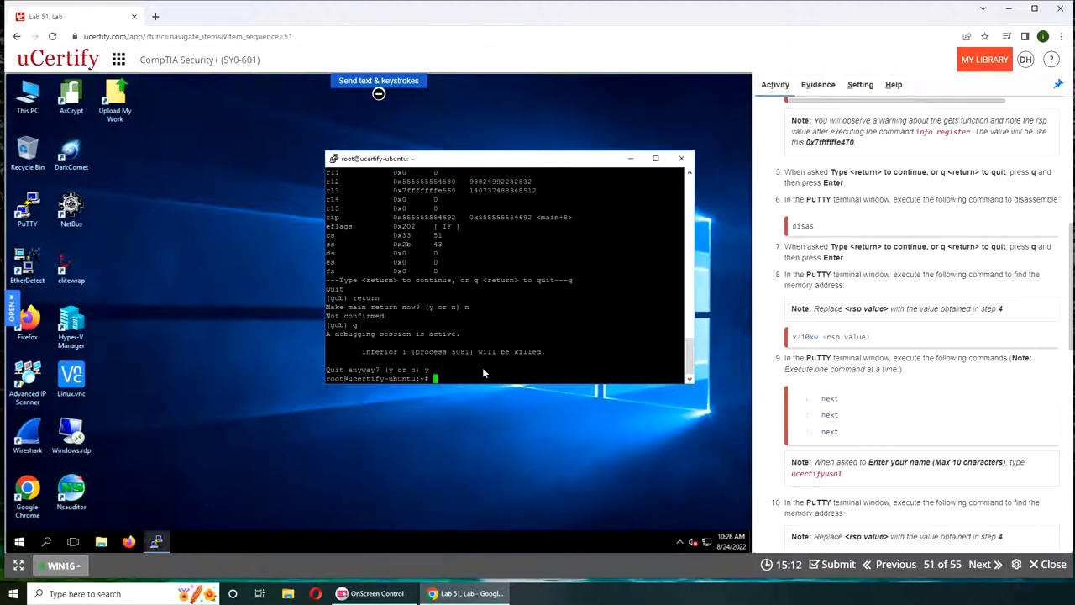
Enter disas at the shell, begin typing x/10xw, and scroll the lab instructions.
text(disas)
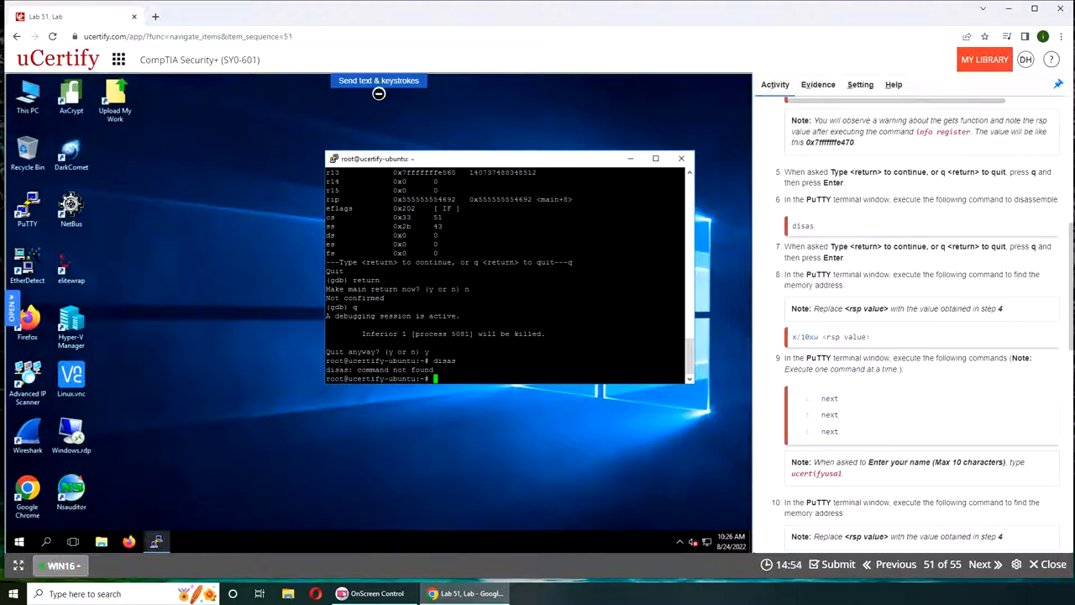
text(x)
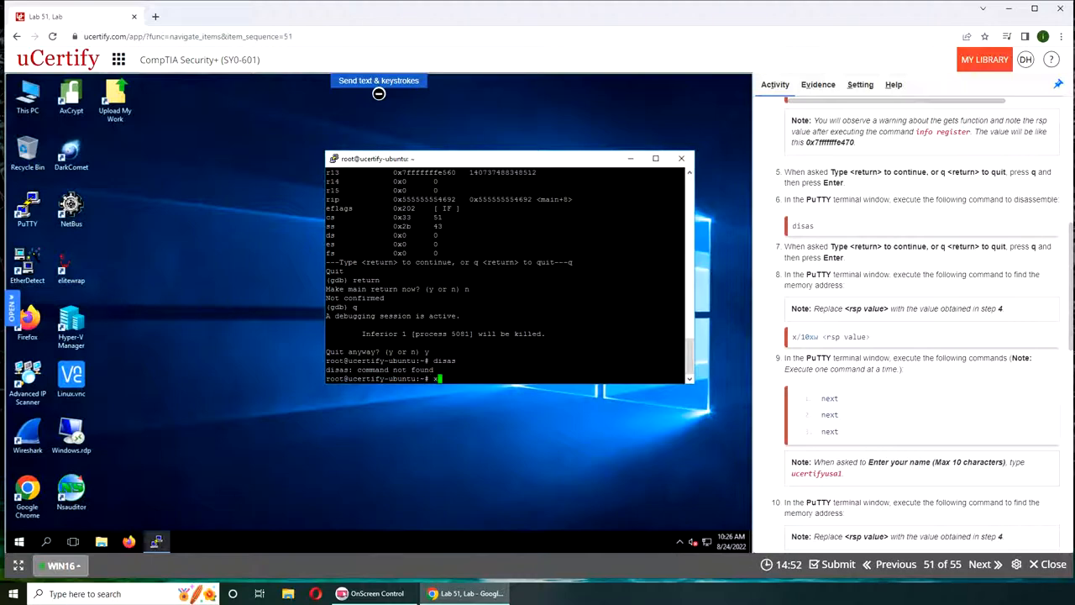
text(x/10xw)
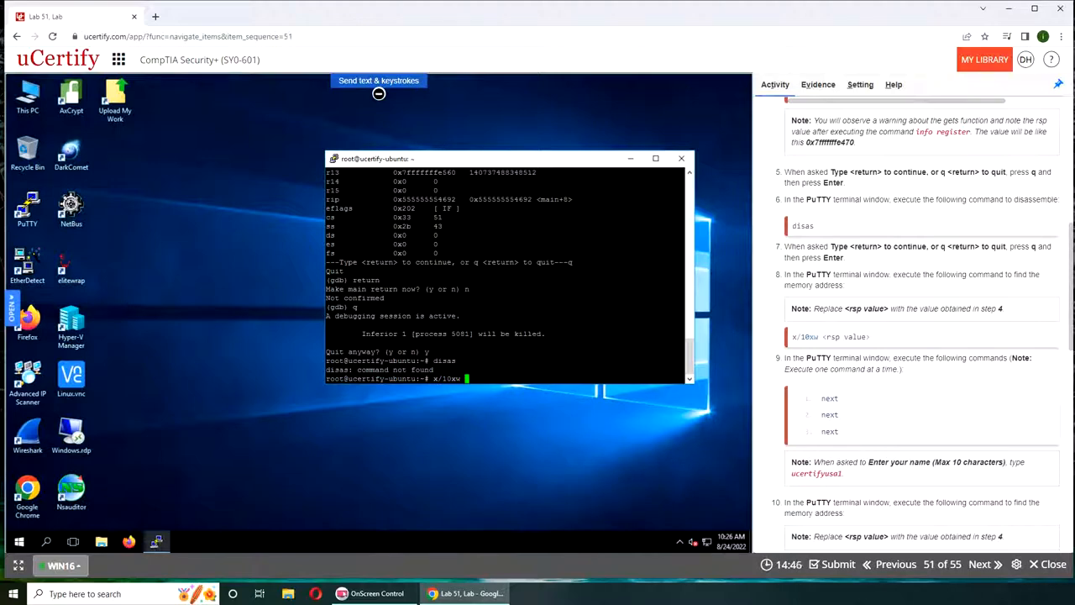
mouse_move(602, 106)
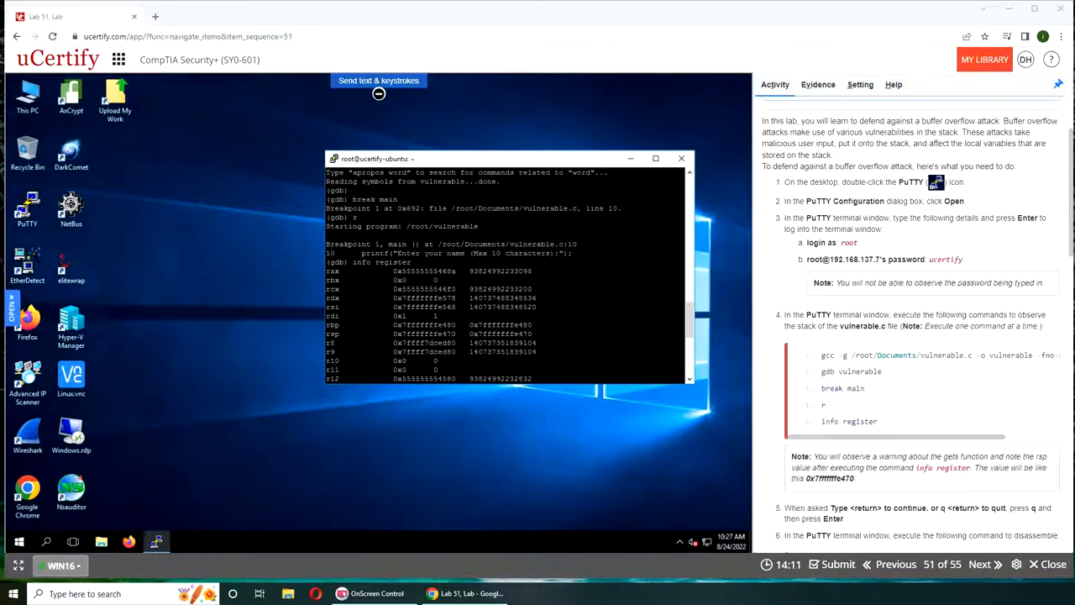
scroll(down, 3)
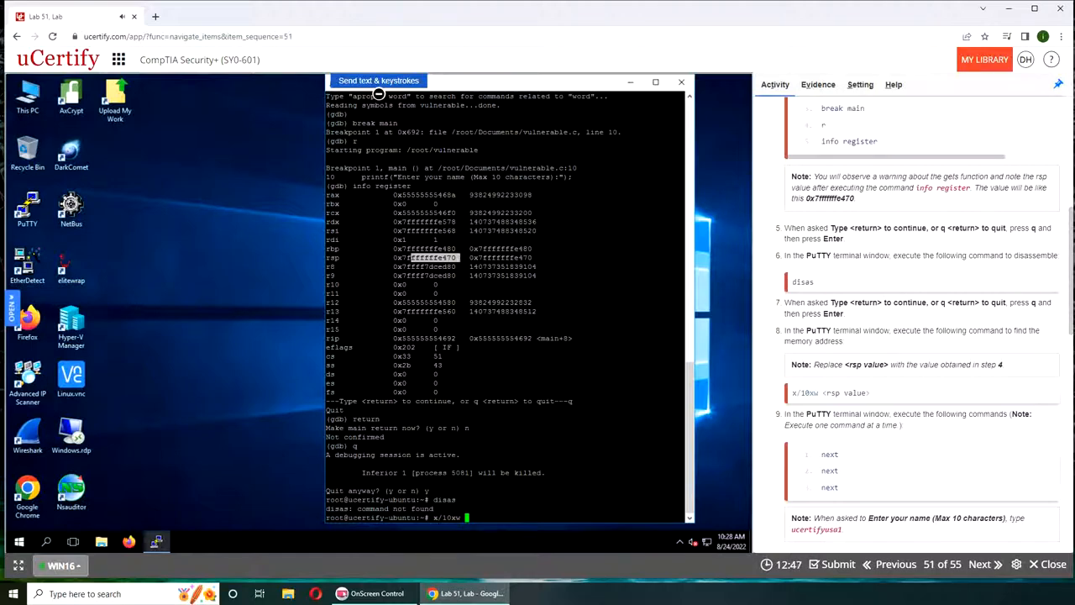
mouse_move(441, 549)
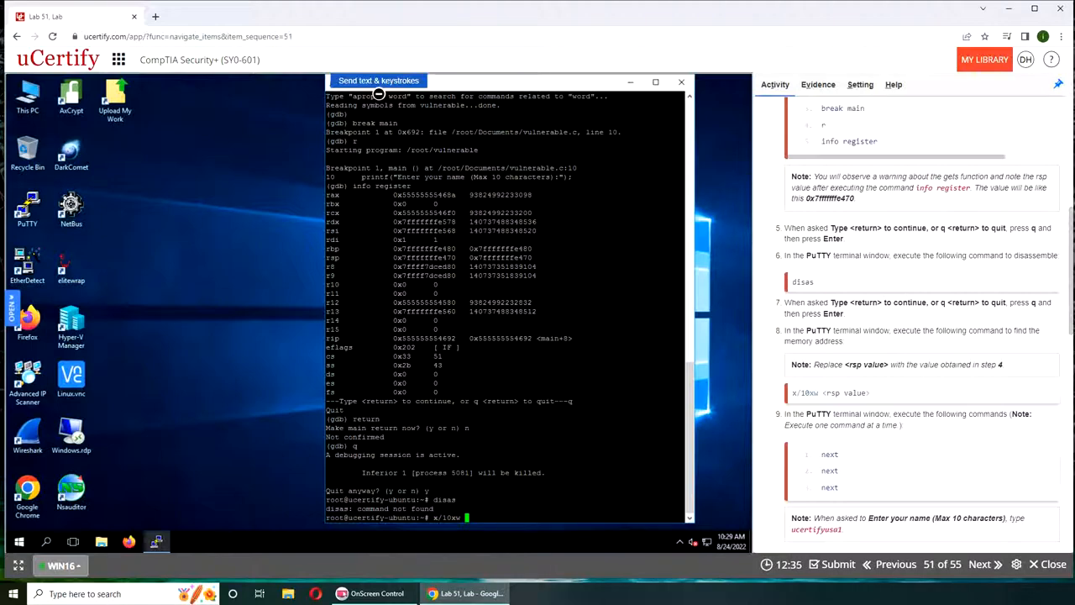
Try examining memory with x/10xw 0x7fffffffe470 at the shell, which bash rejects.
text(0x^C)
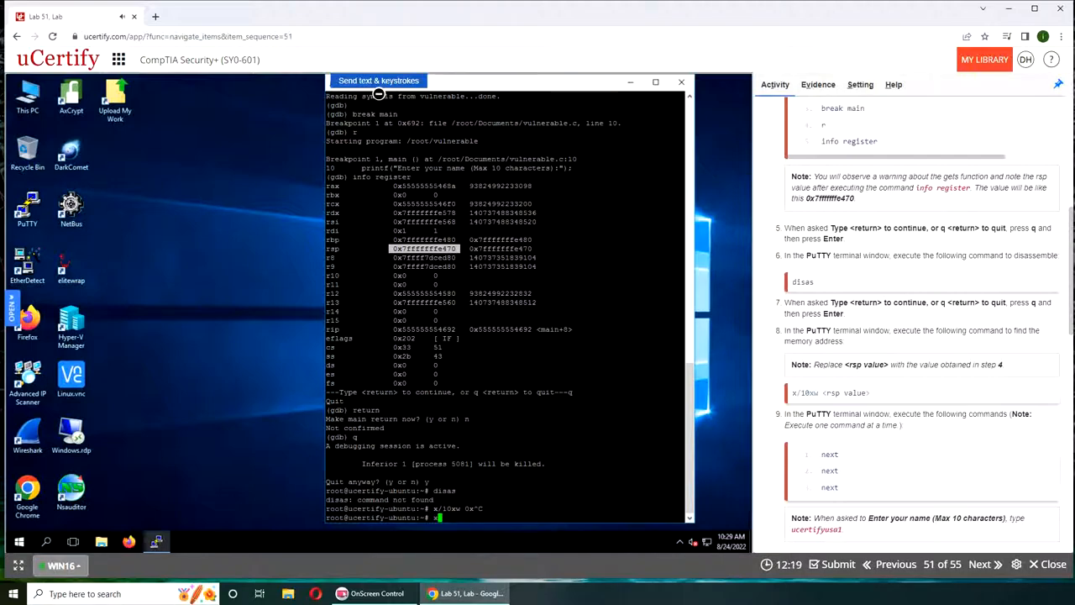
text(x/10xw)
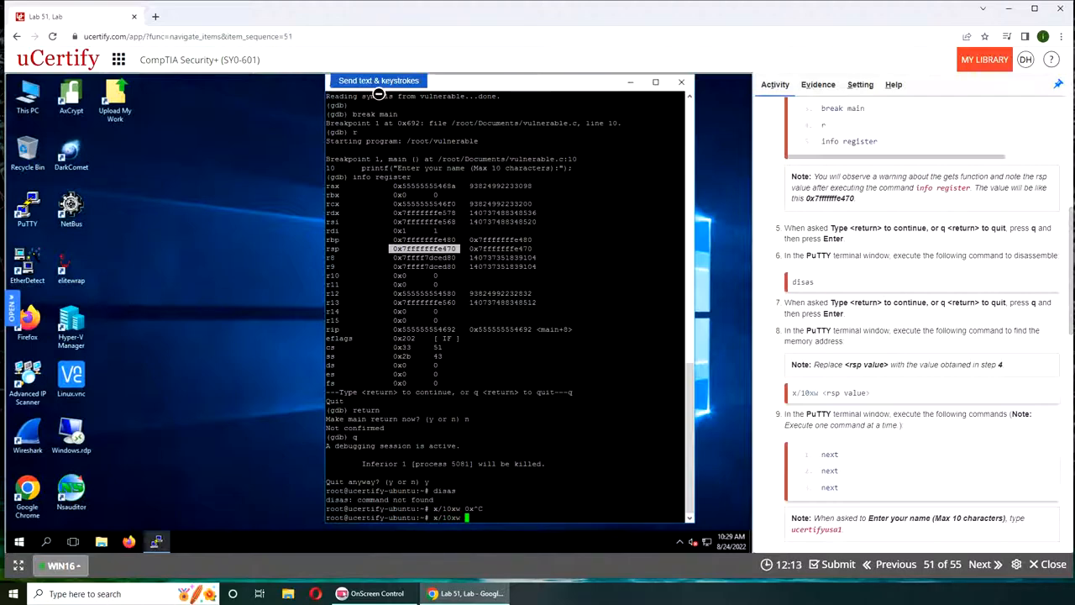
text(0x7fffffffe470)
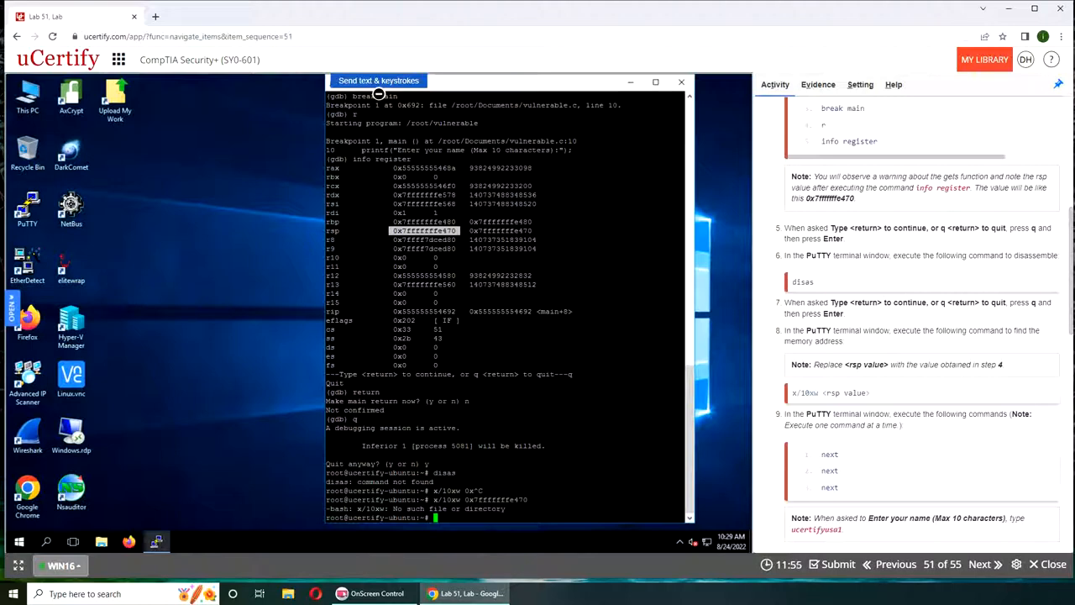
text(x/10xw 0x7fffffffe470>)
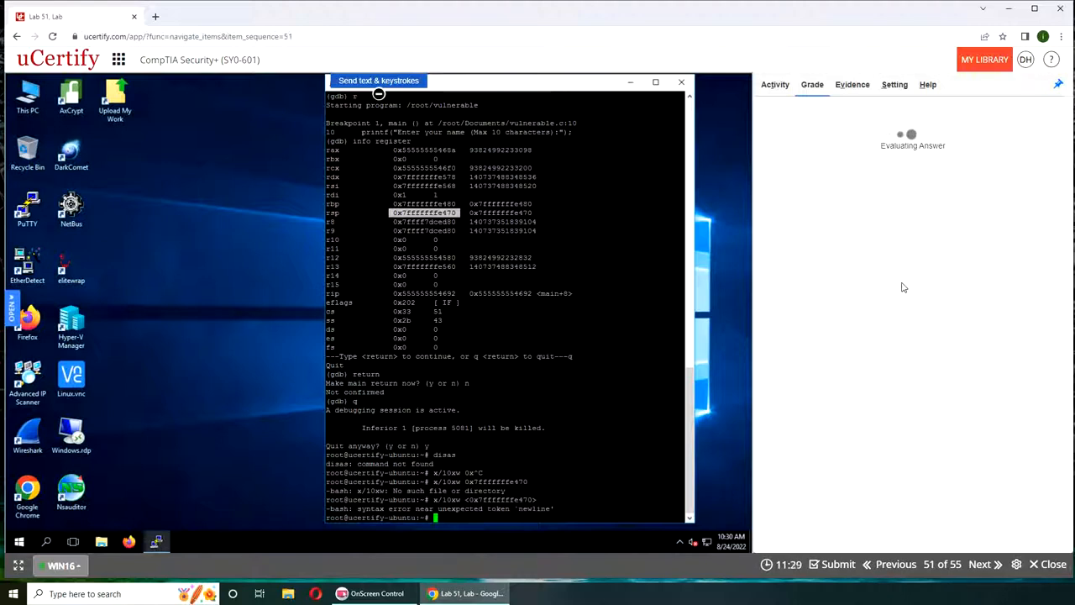
Submit the lab for evaluation, then return to the Activity tab after the Incorrect grade.
click(838, 563)
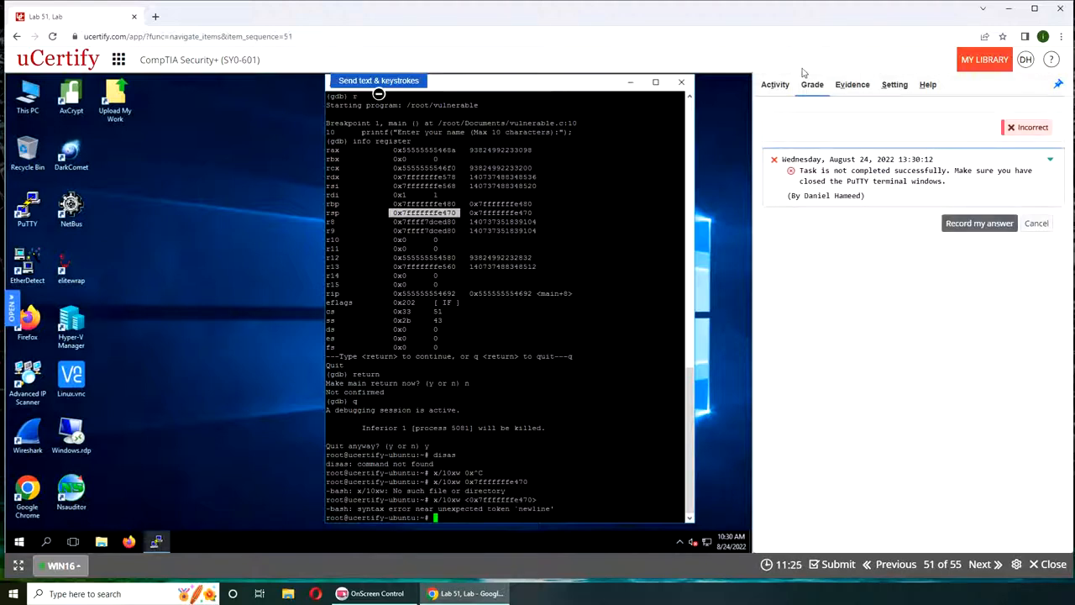
click(774, 84)
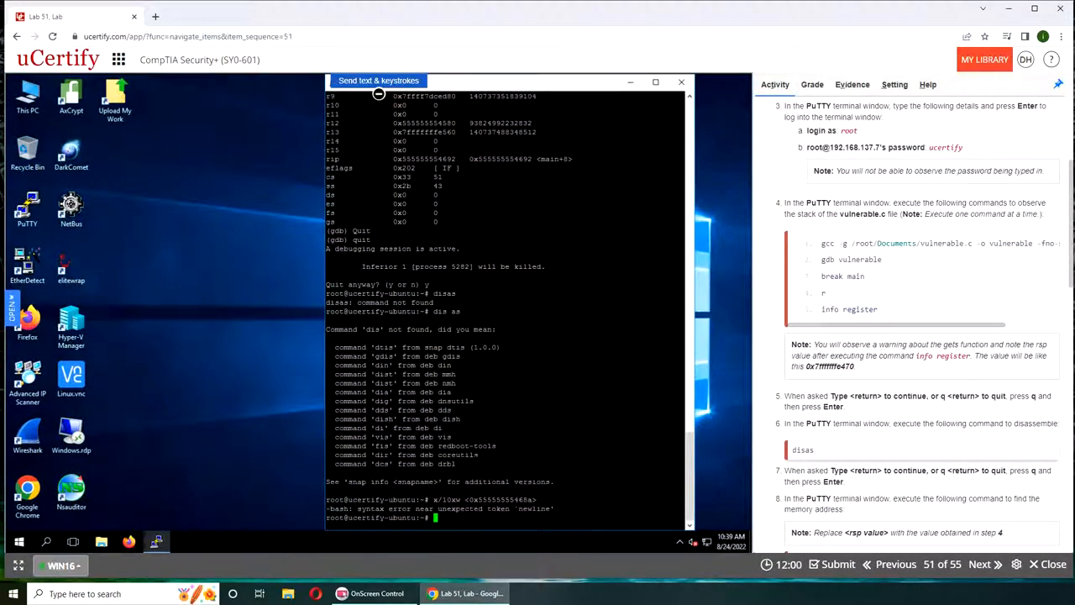
Recompile vulnerable.c, break at main in gdb, run, and show info register.
text(disas)
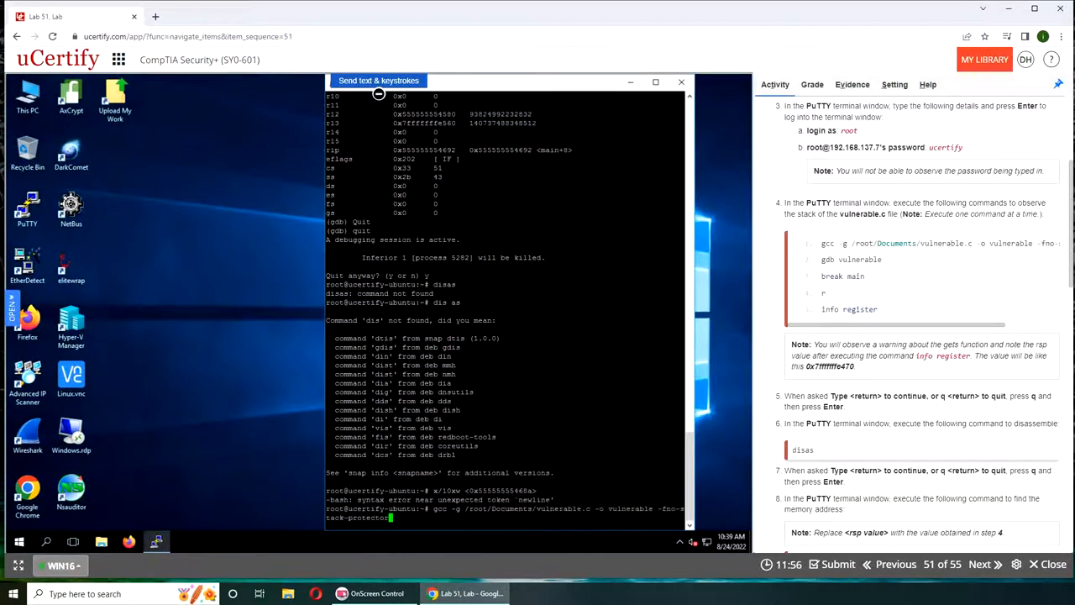
key(Return)
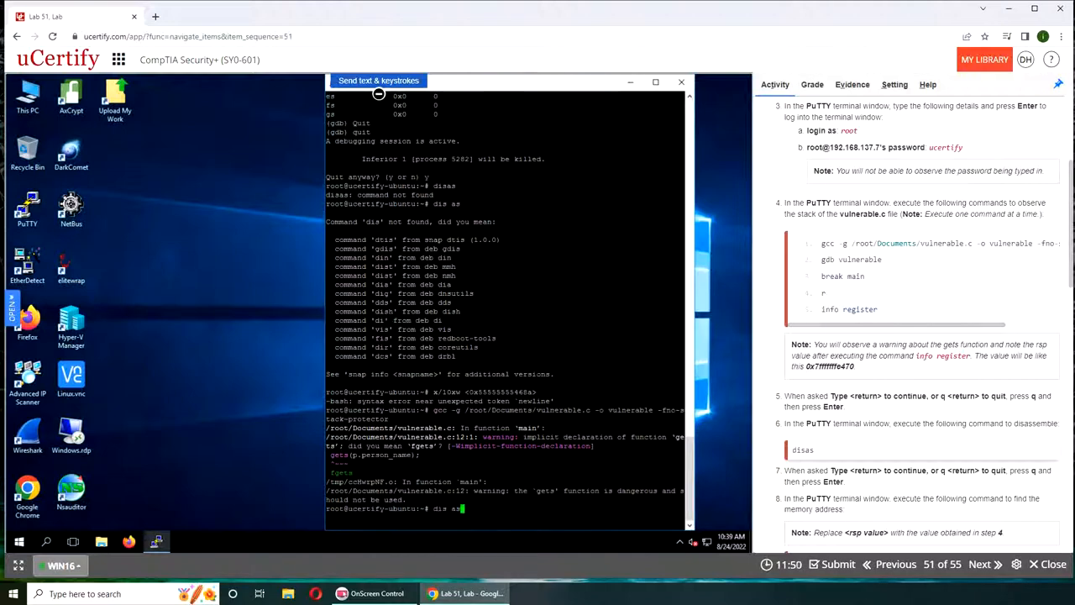
text(disas)
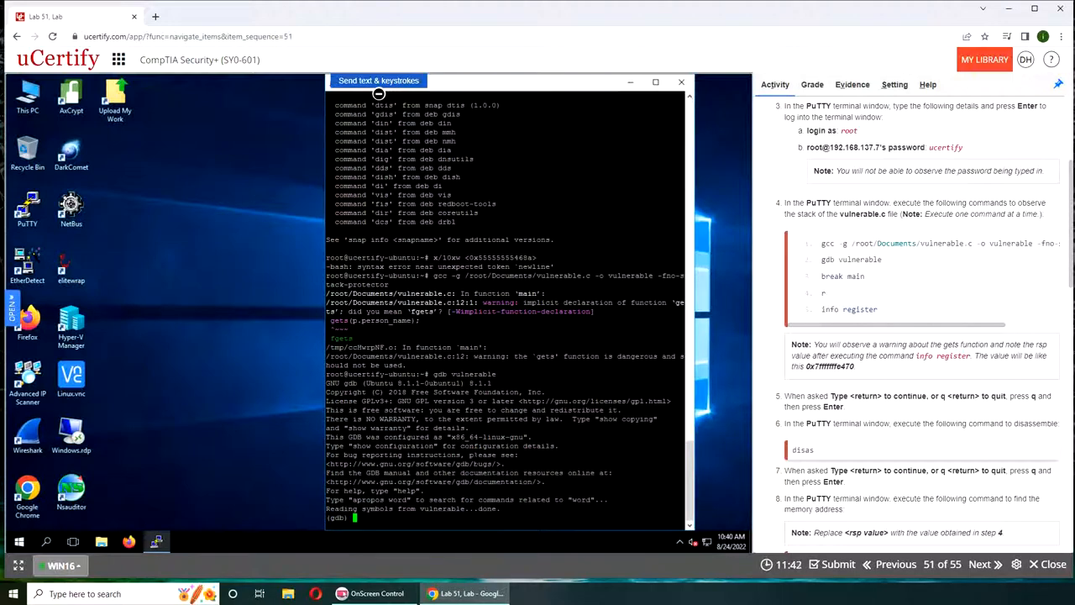
text(break ma)
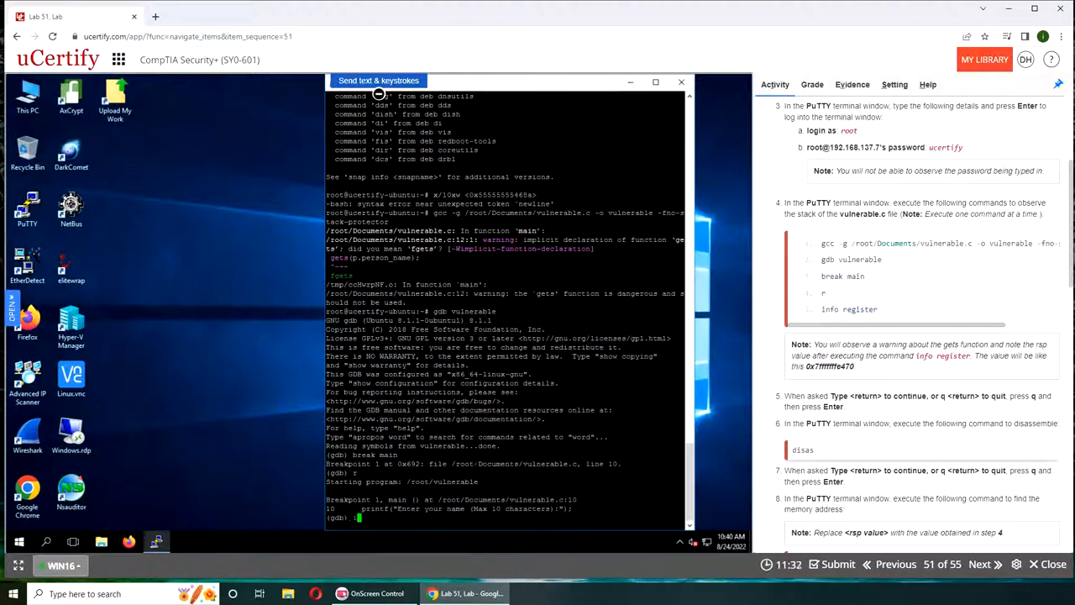
text(info register)
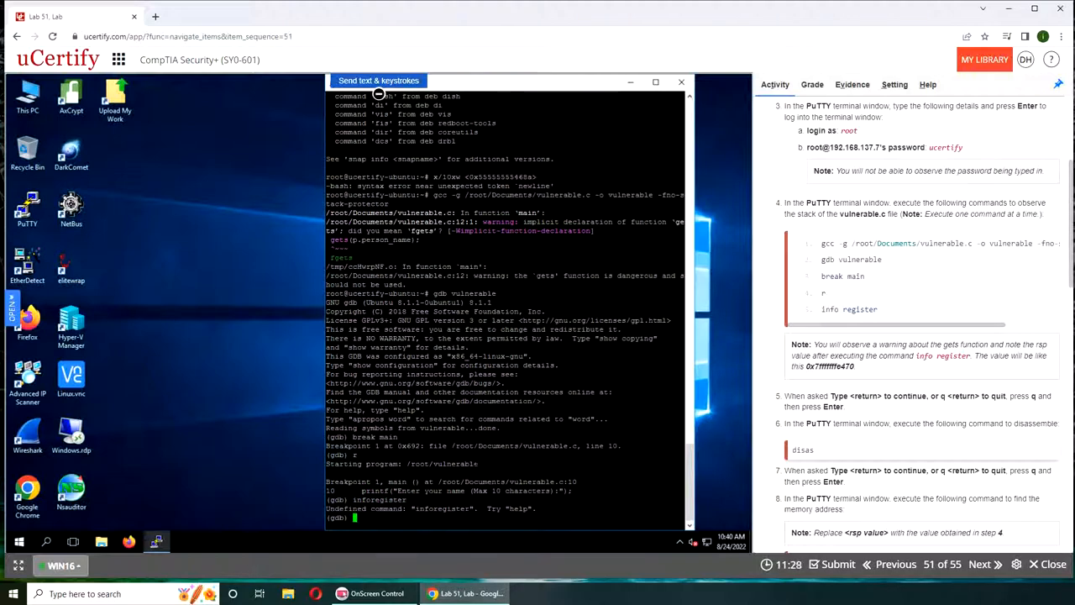
text(info register)
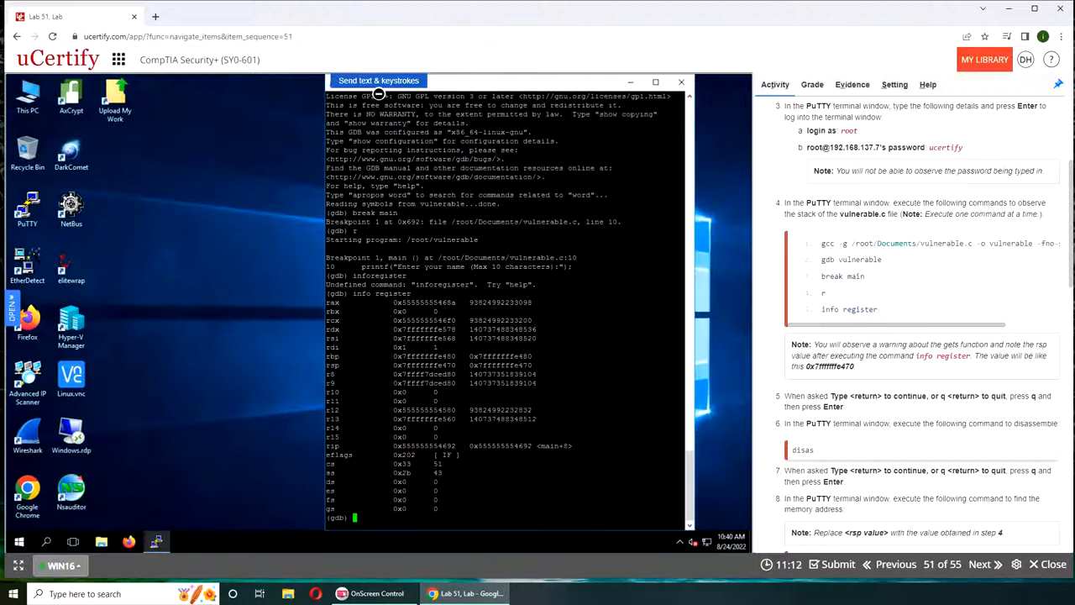
Disassemble main in gdb and dump ten words of memory at the rsp address.
text(dis)
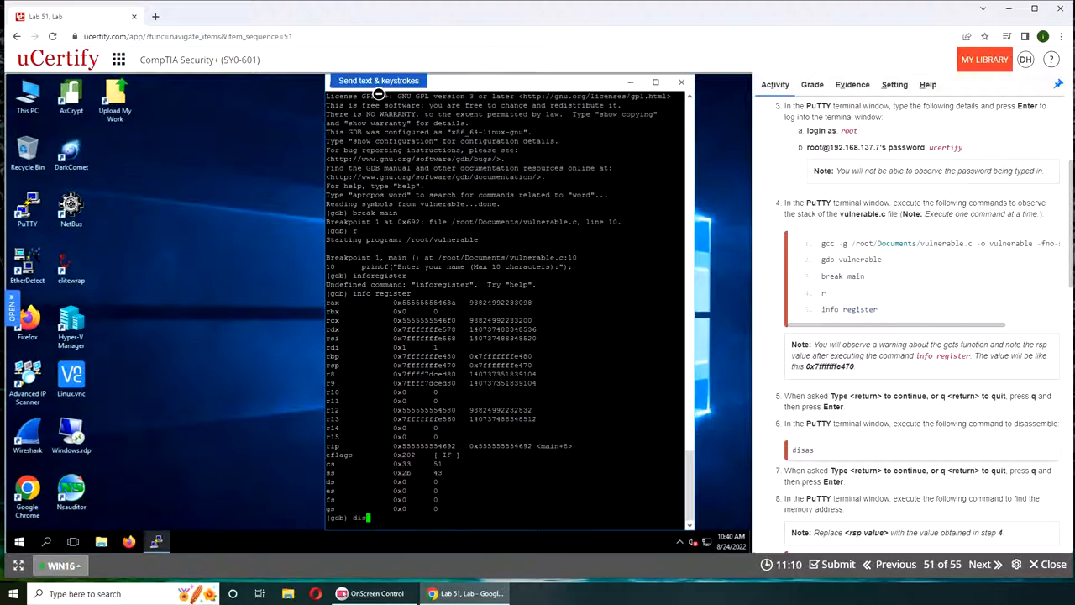
key(Return)
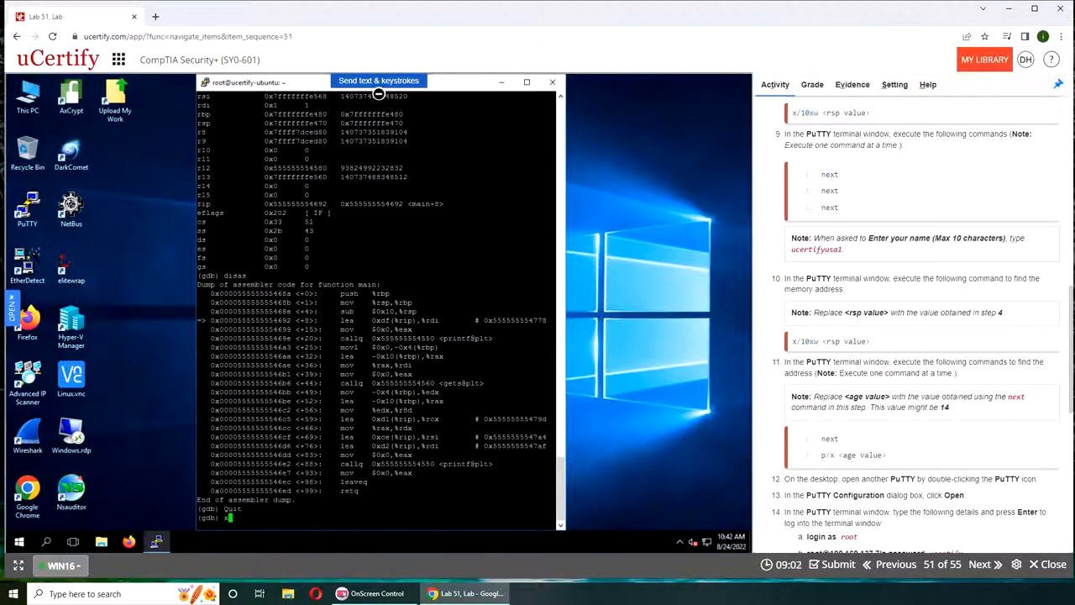
text(x/10xw 0x7fffffffe470)
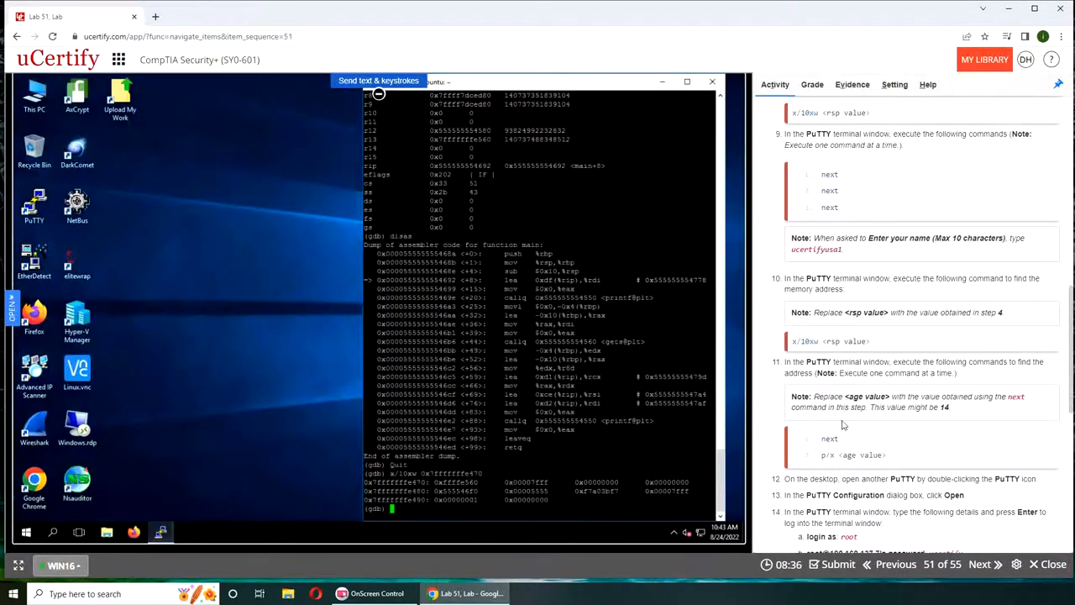
scroll(down, 3)
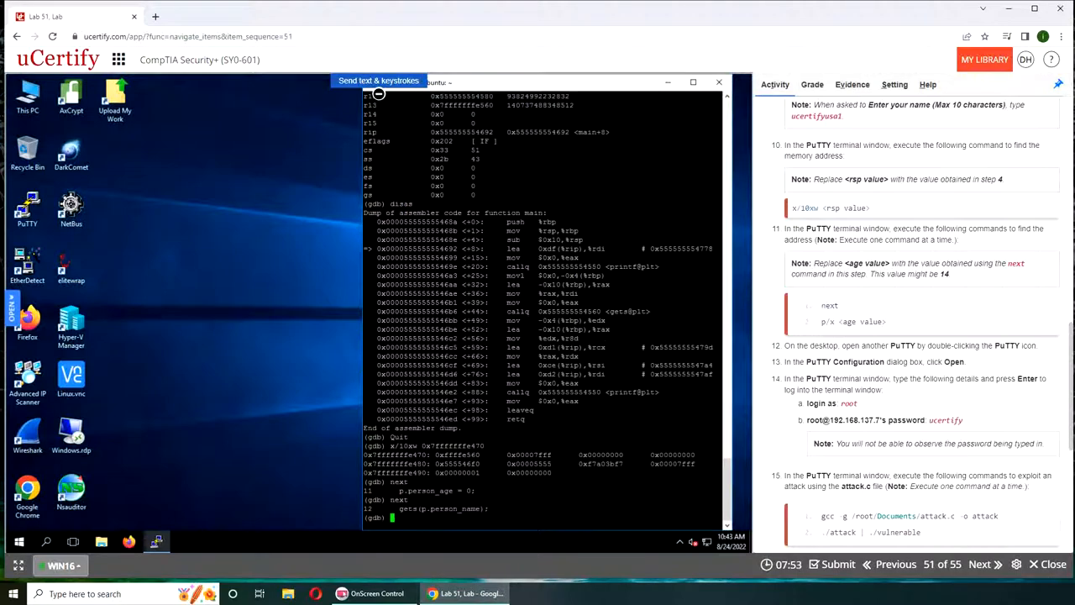
Step to the gets line and enter the name ucertifyusal at the prompt.
key(Return)
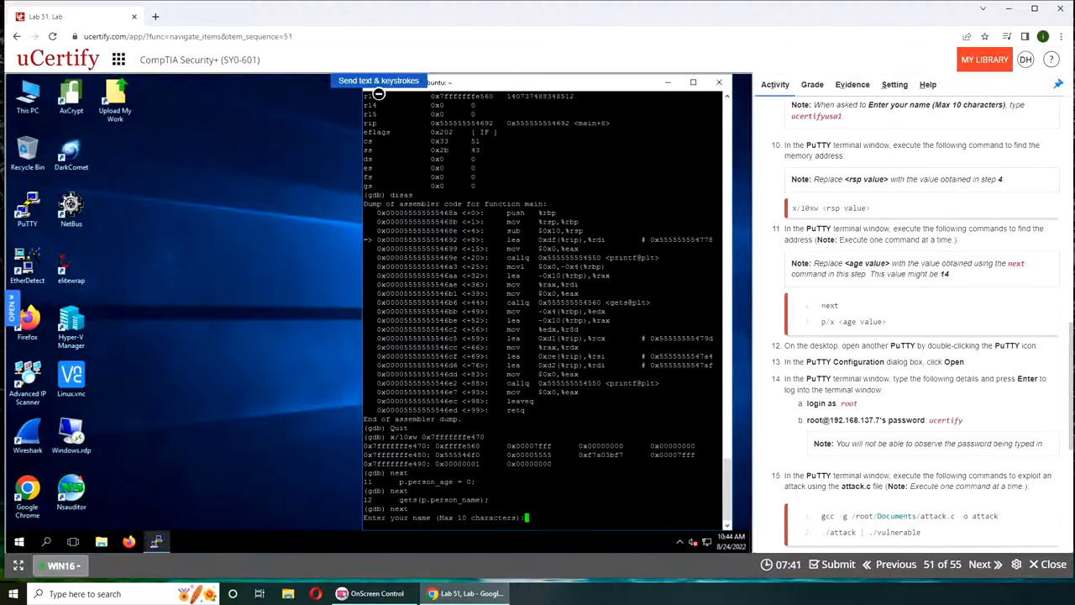
text(ucertifyusa1)
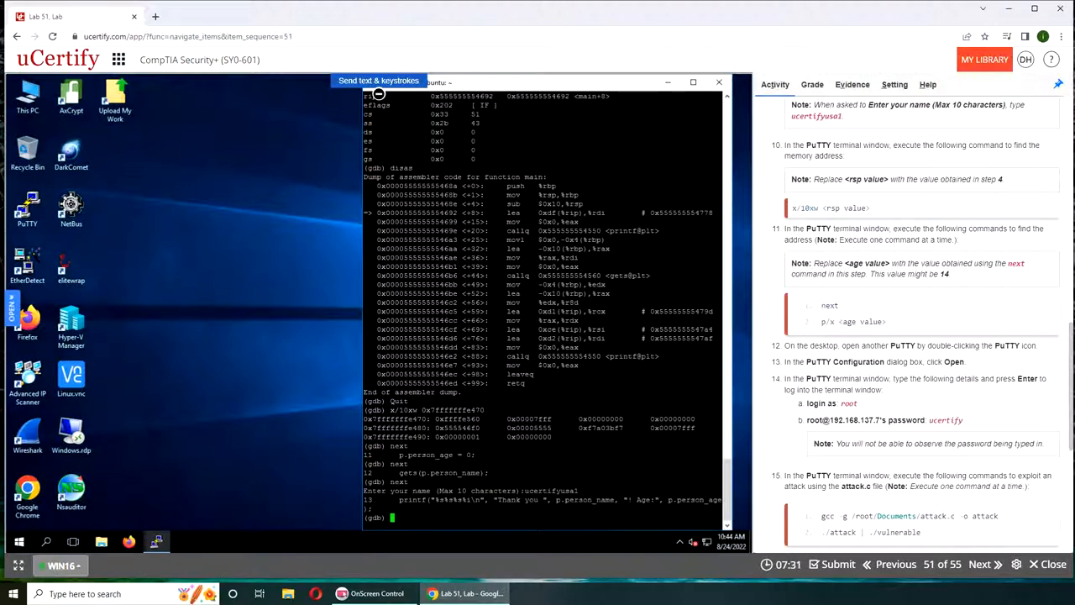
mouse_move(1034, 412)
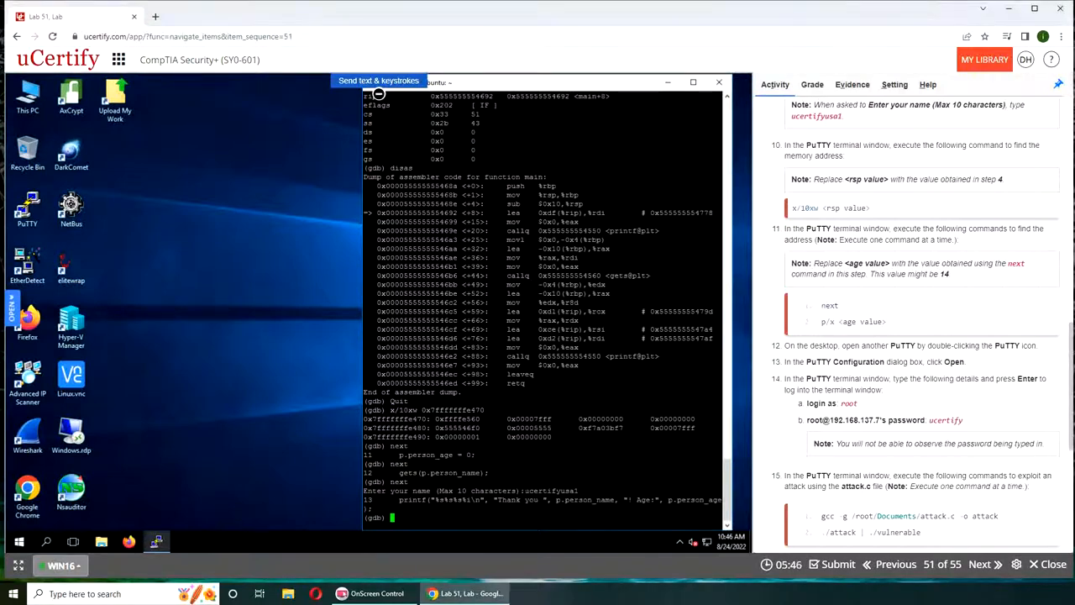
Examine ten words of stack memory at 0x7fffffffe470 to view the name bytes.
text(x)
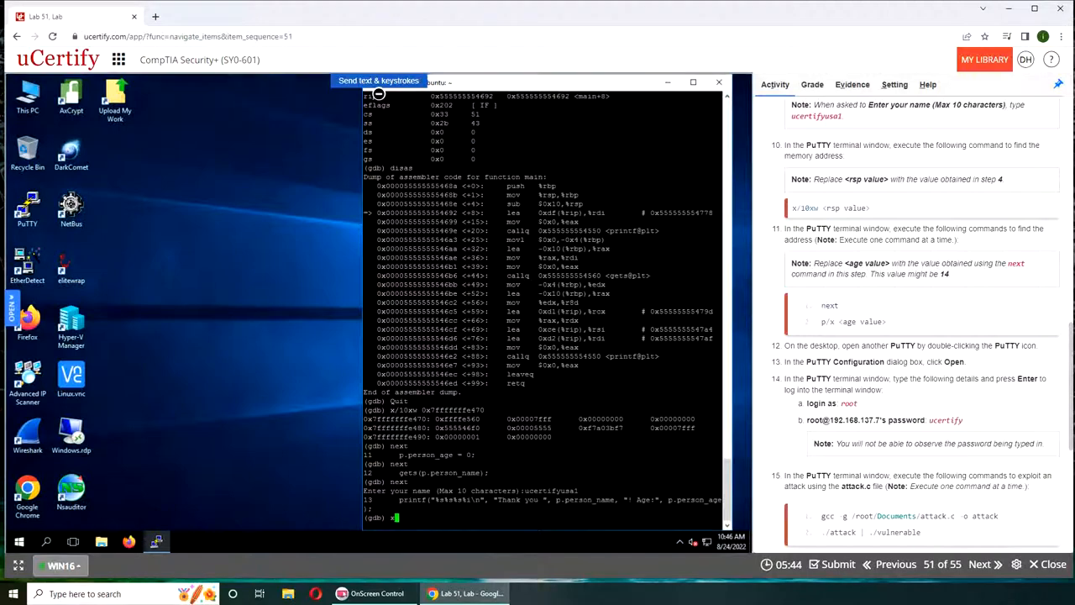
text(/)
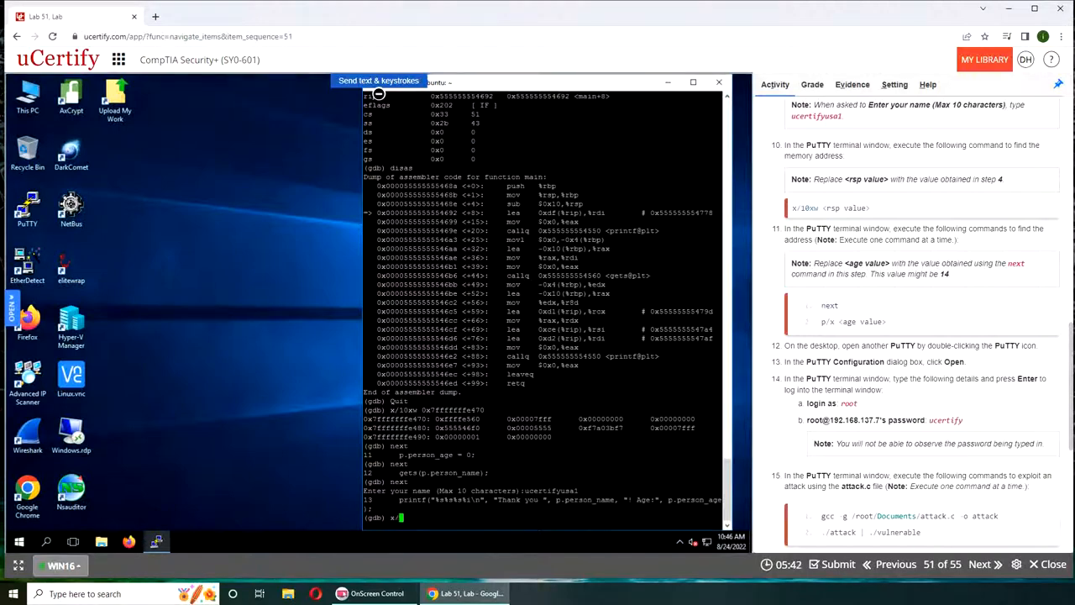
text(10xw)
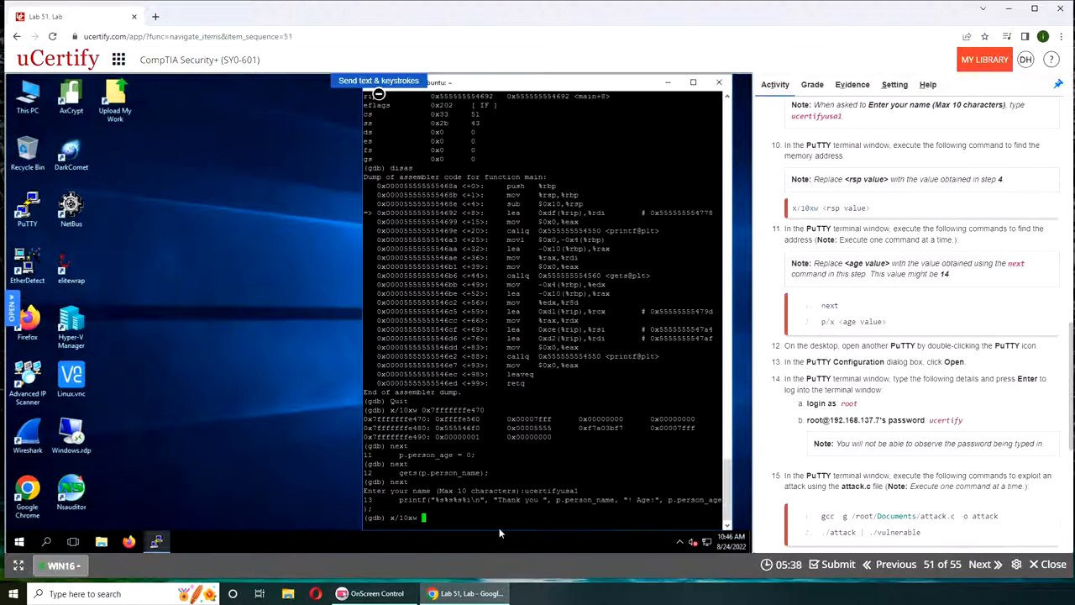
text(0x7fffffffe470)
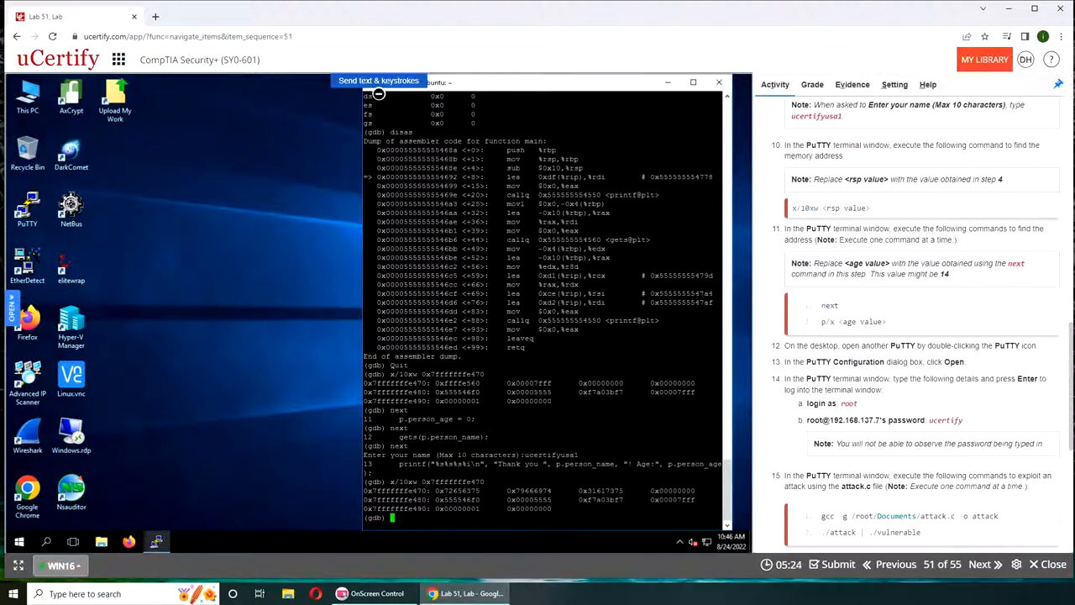
key(Return)
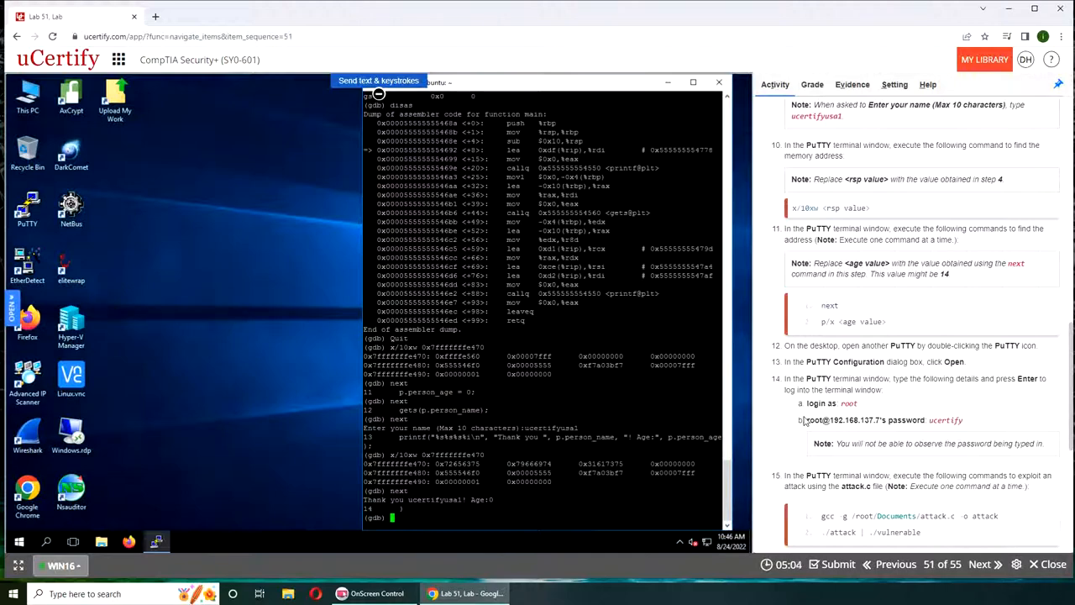
Print the age 14 in hexadecimal with p/x, returning 0xe.
text(p/x 14)
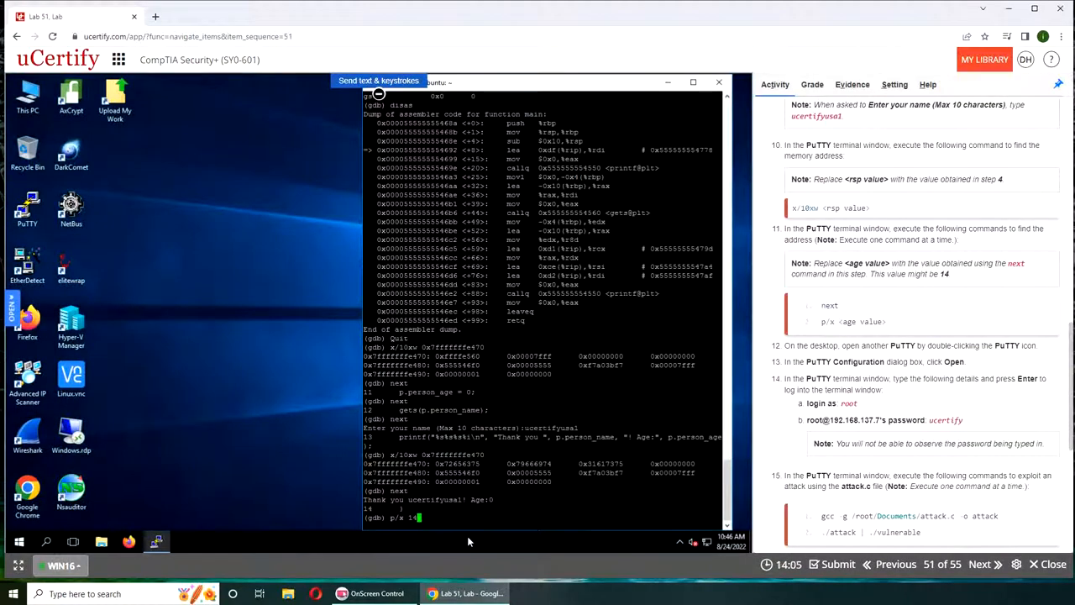
mouse_move(469, 539)
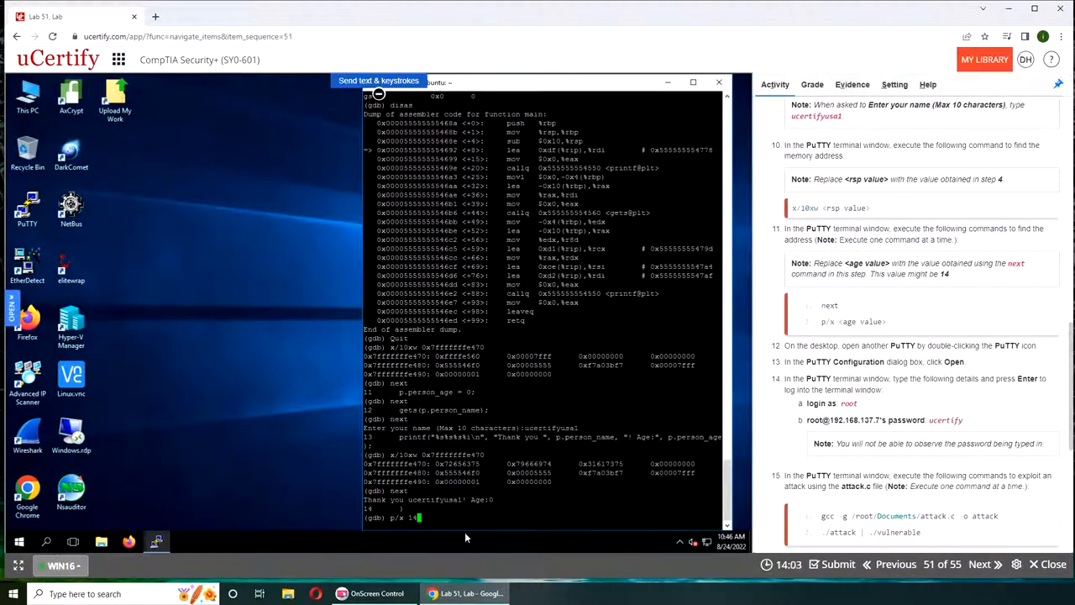
key(Return)
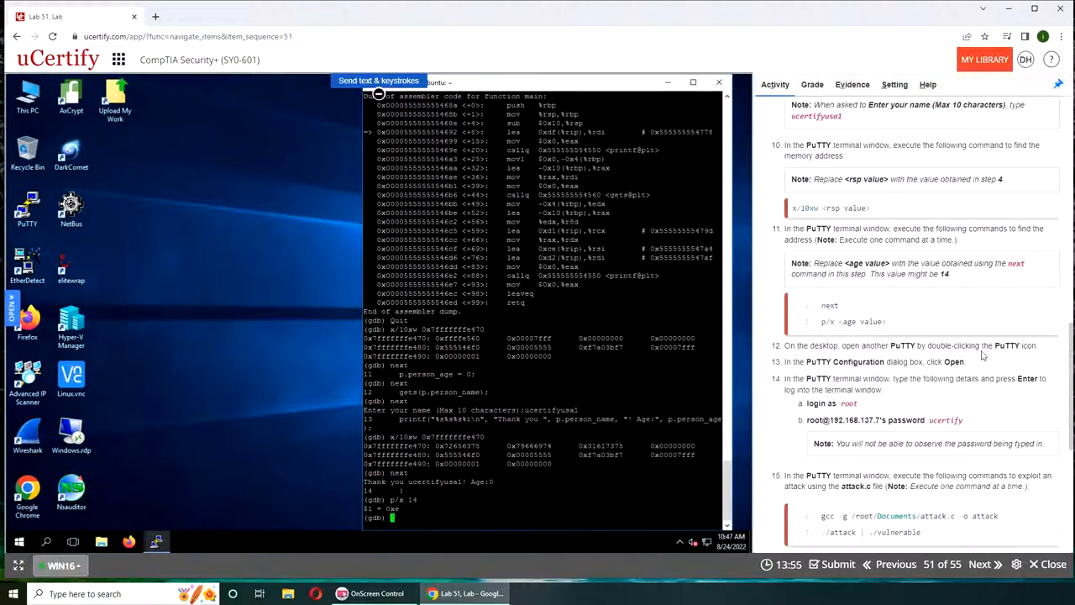
mouse_move(929, 375)
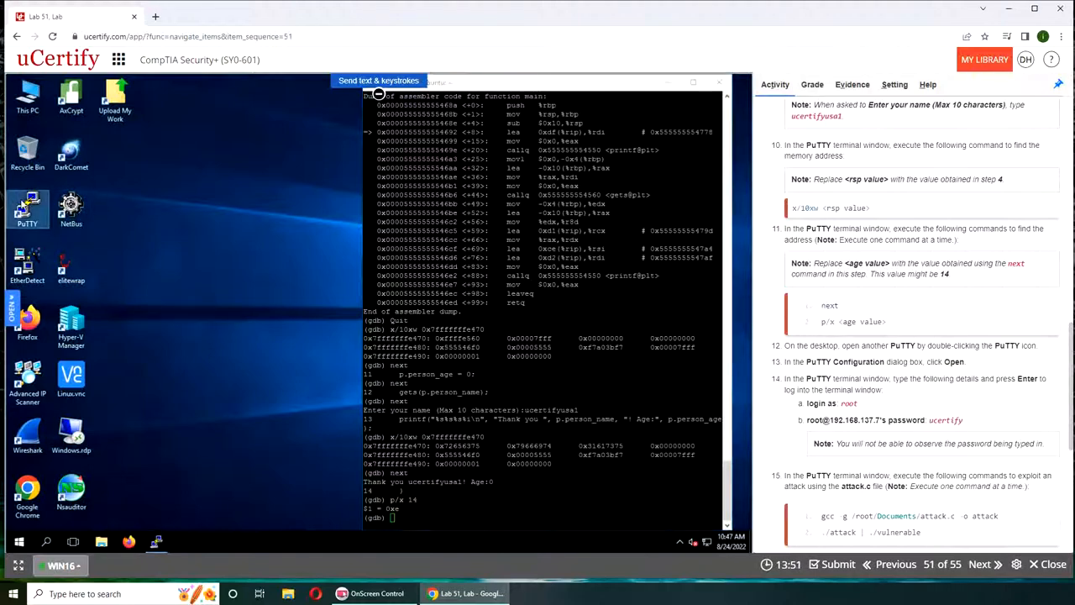
Start a second PuTTY session and log in as root to 192.168.137.7.
double_click(27, 203)
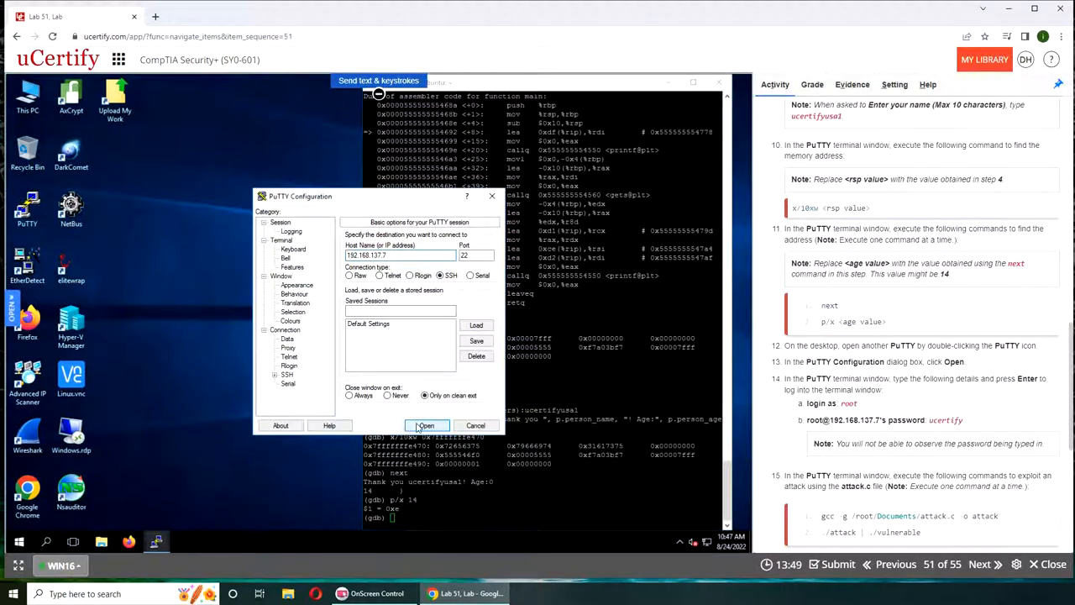
click(426, 425)
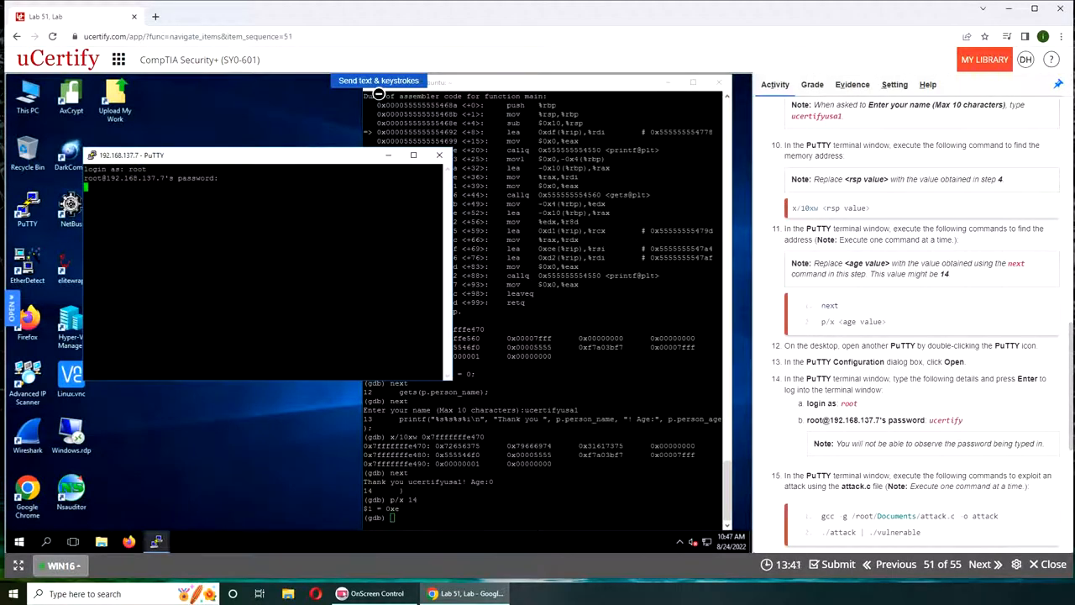
key(Return)
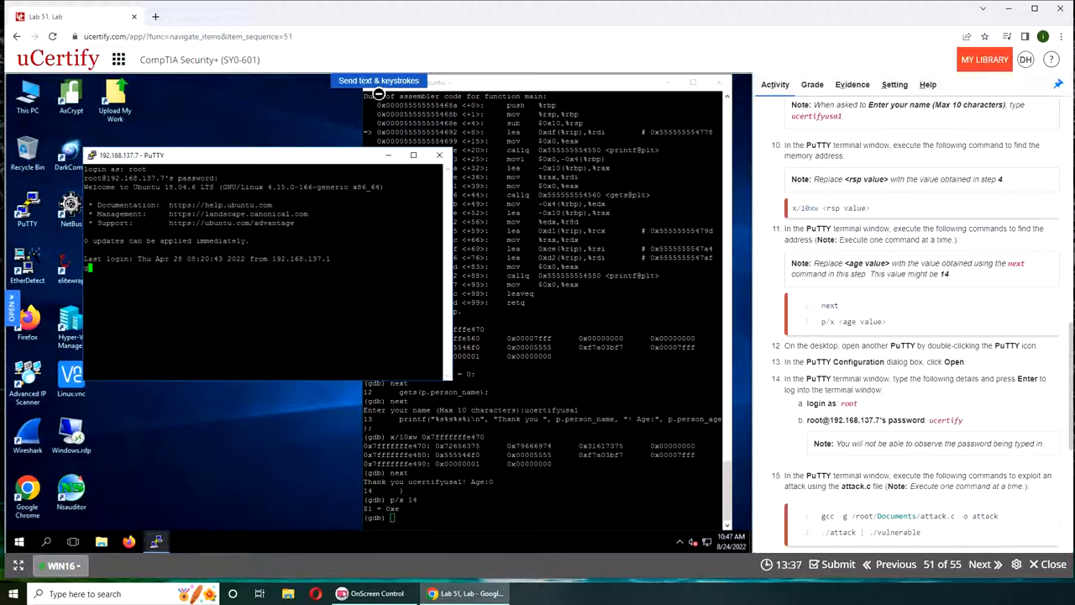
Compile attack.c with gcc -g and pipe ./attack into ./vulnerable, yielding Age:77.
text(gcc -g /root)
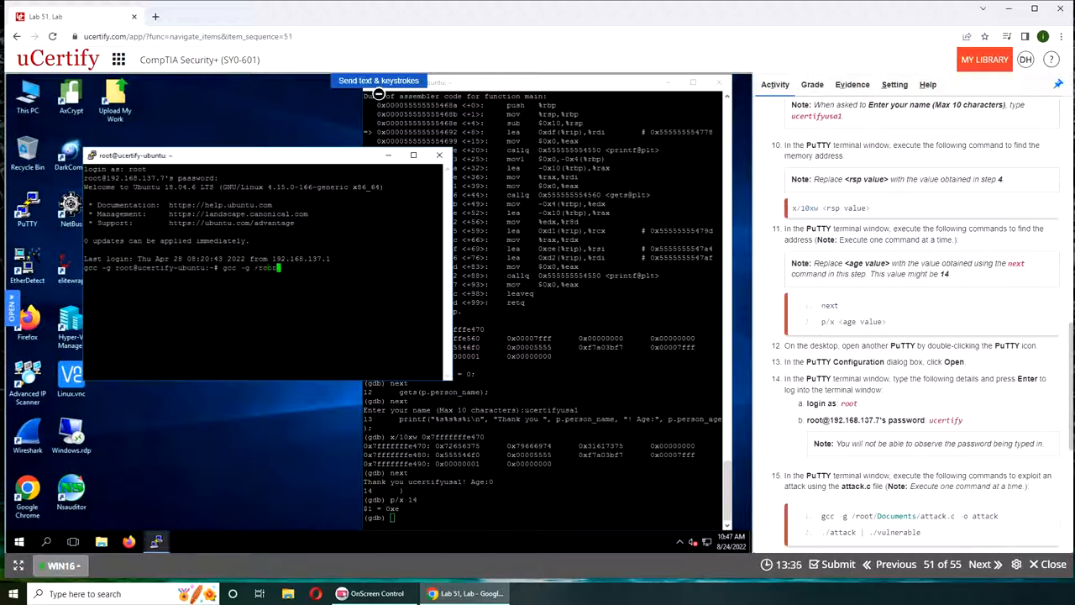
text(/Documents/attack.c -o at)
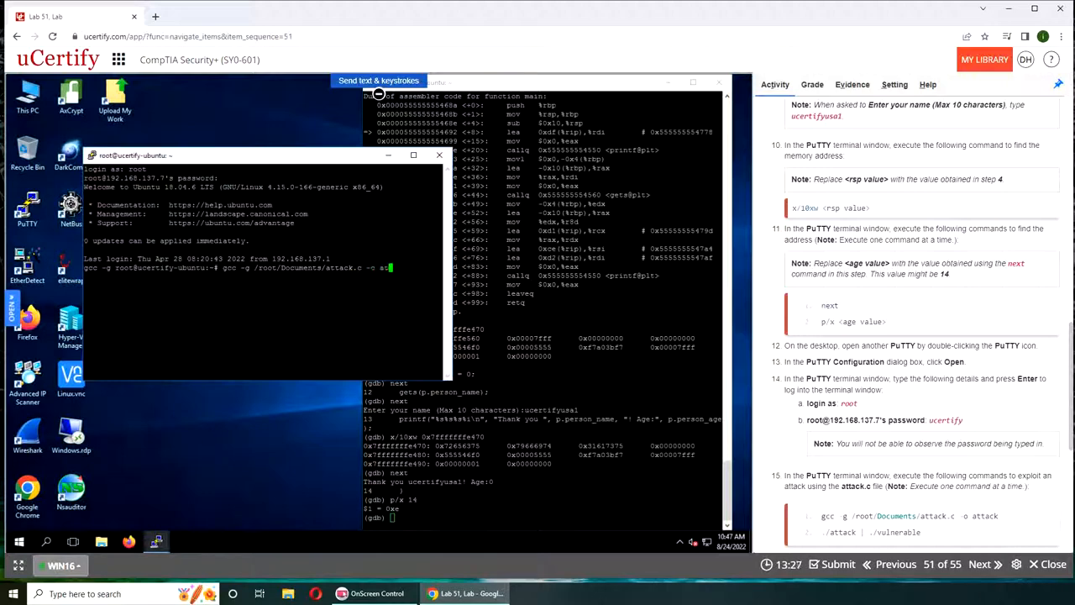
key(Return)
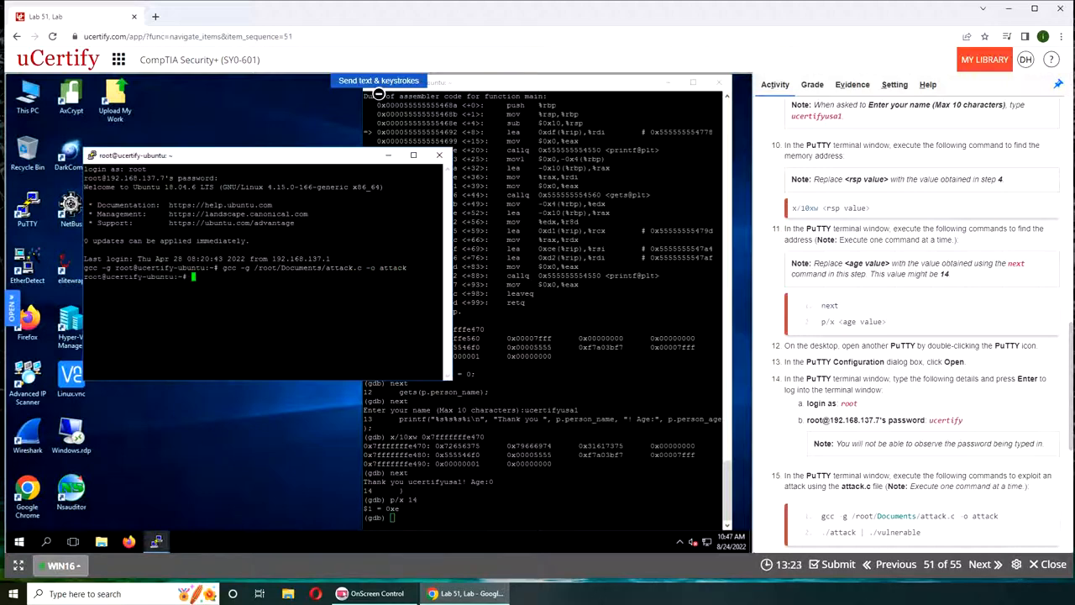
text(./attack | ./vulnerable)
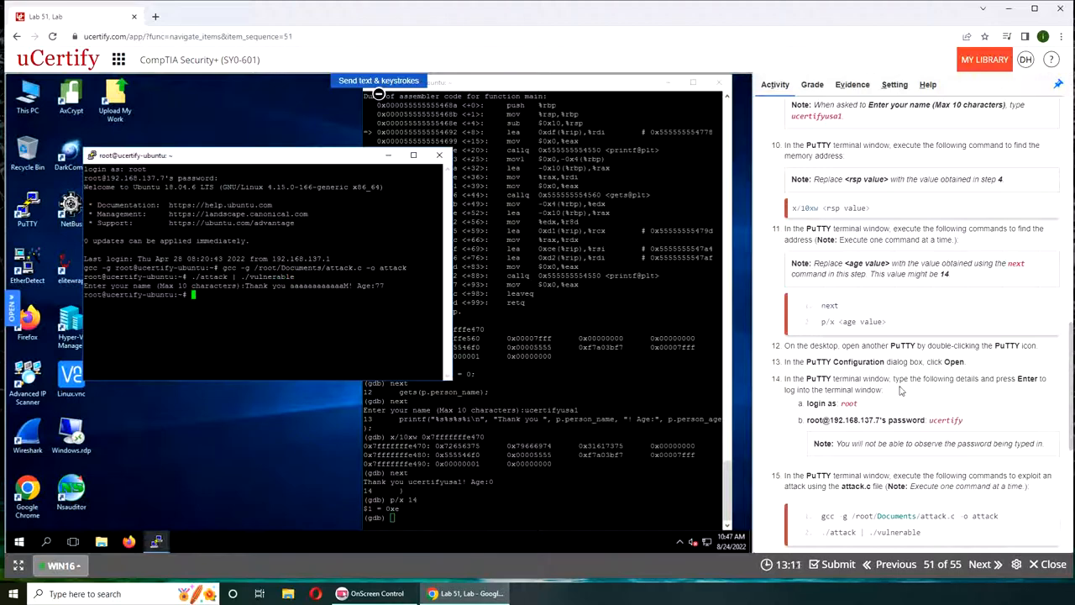
scroll(down, 3)
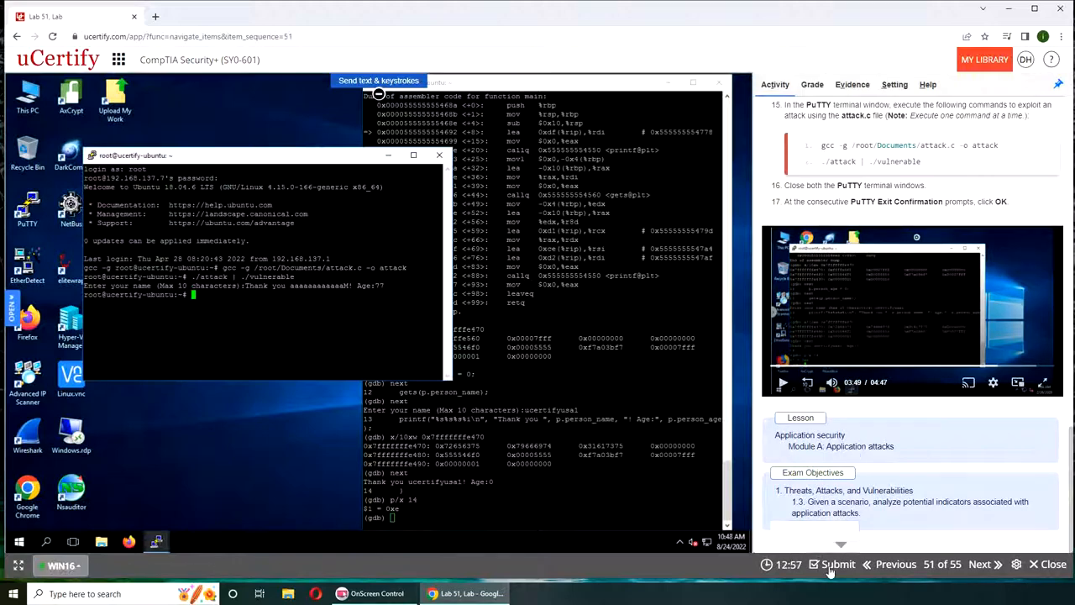
Submit the lab for grading, which marks the task Correct.
click(837, 564)
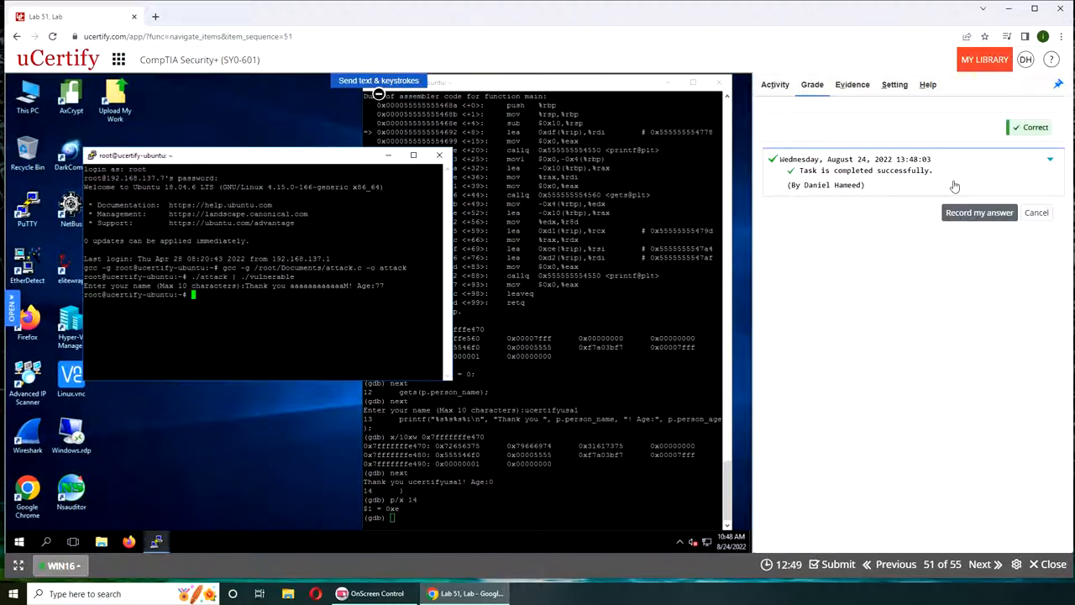
mouse_move(987, 181)
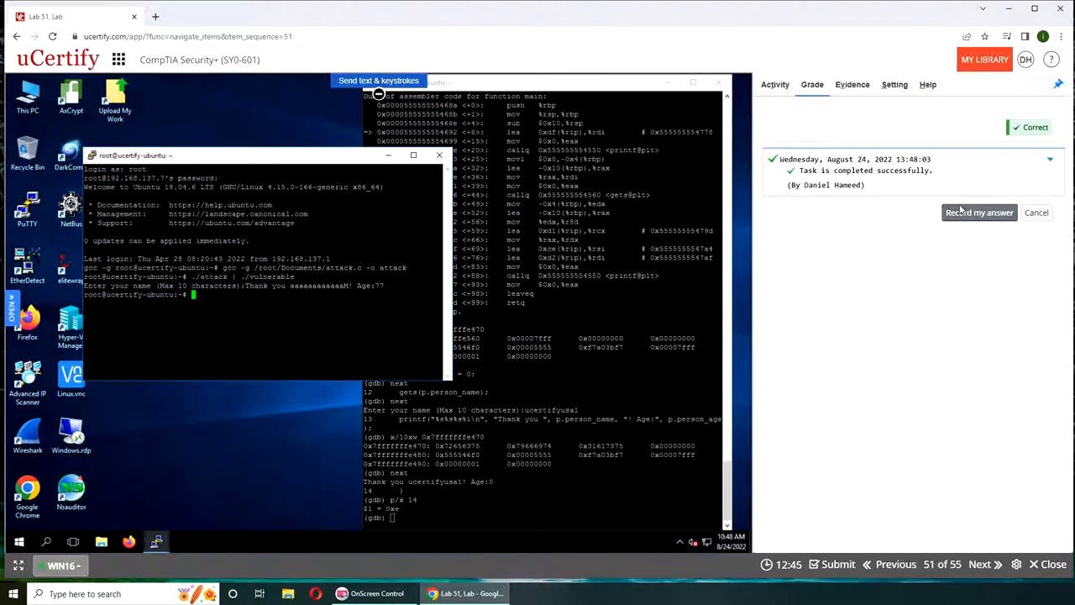
mouse_move(849, 216)
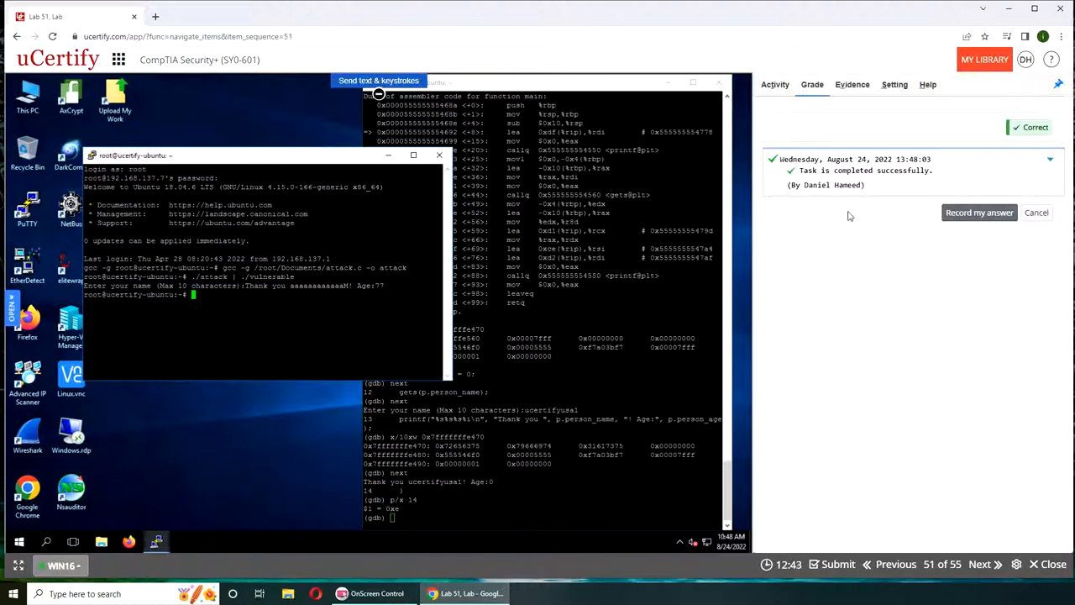
mouse_move(854, 123)
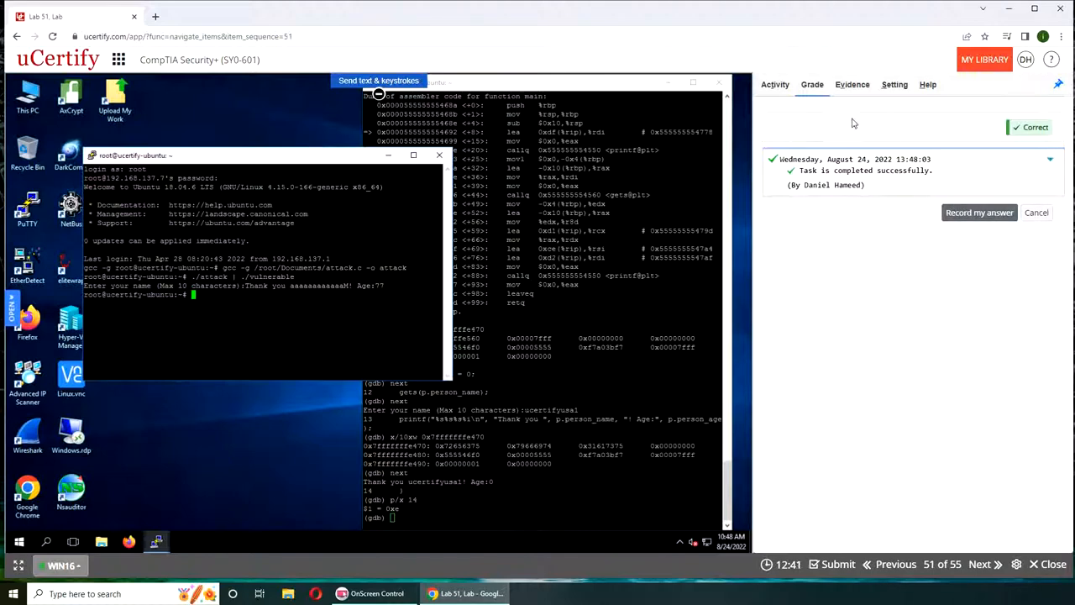